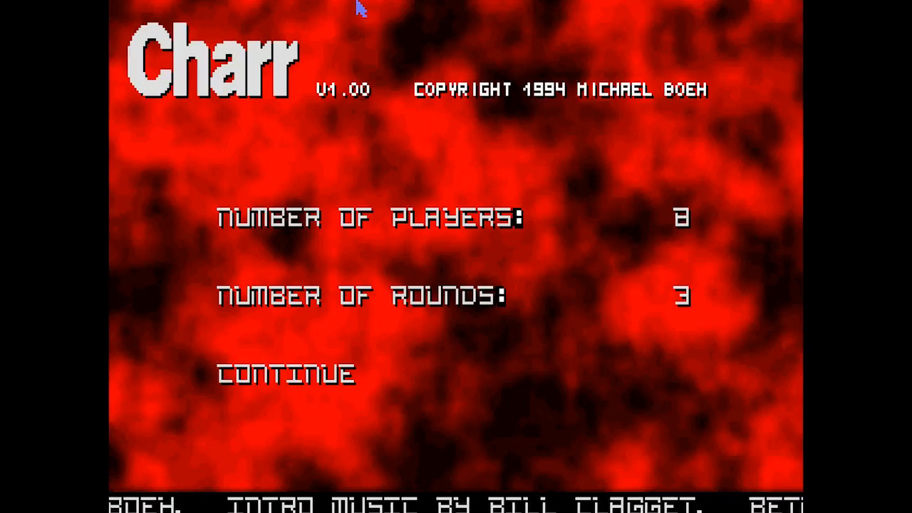
mouse_move(443, 298)
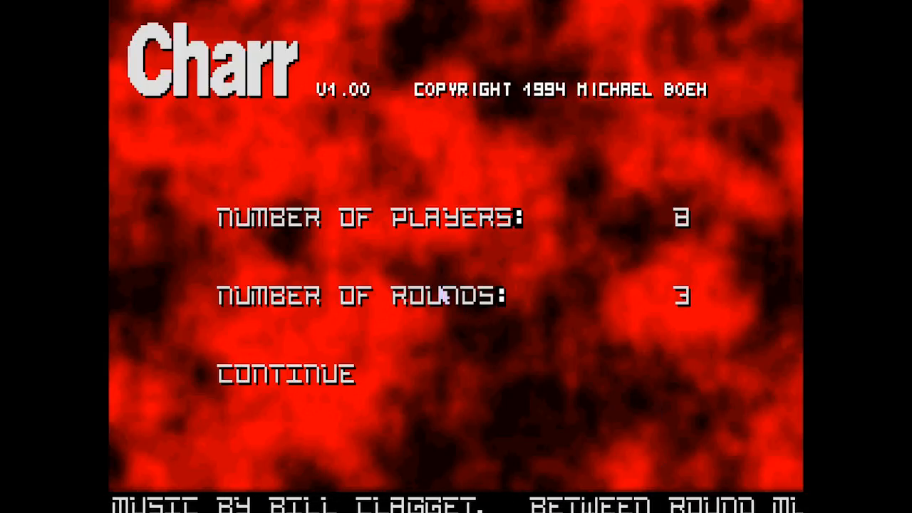
Step: Lower the number of rounds from 3 to 2, keeping 8 players
click(681, 295)
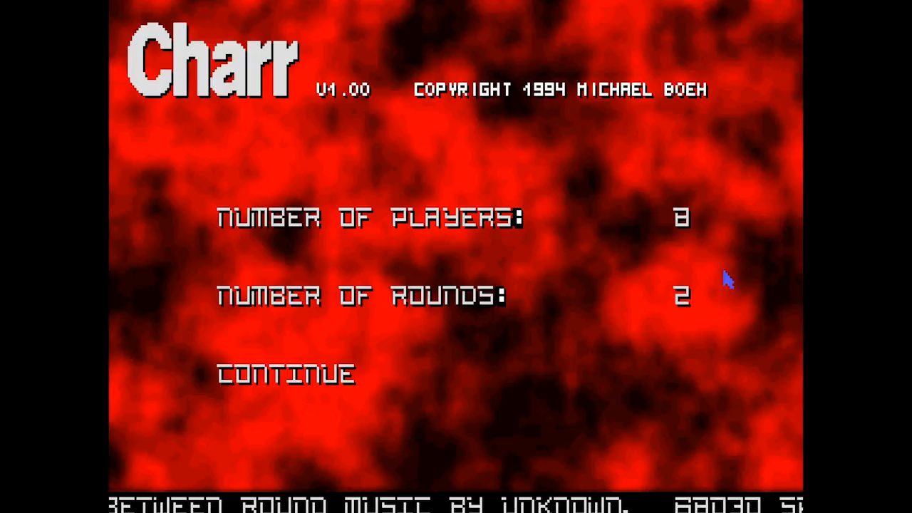
mouse_move(527, 277)
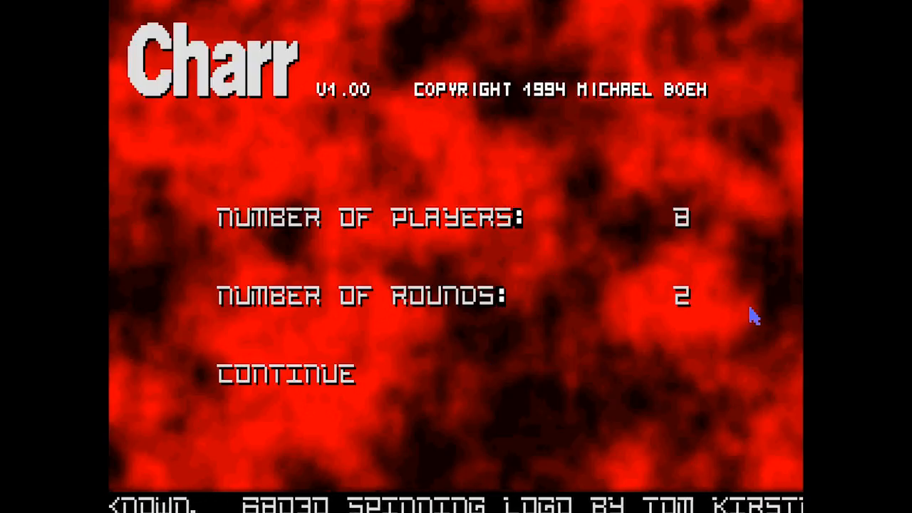
mouse_move(455, 316)
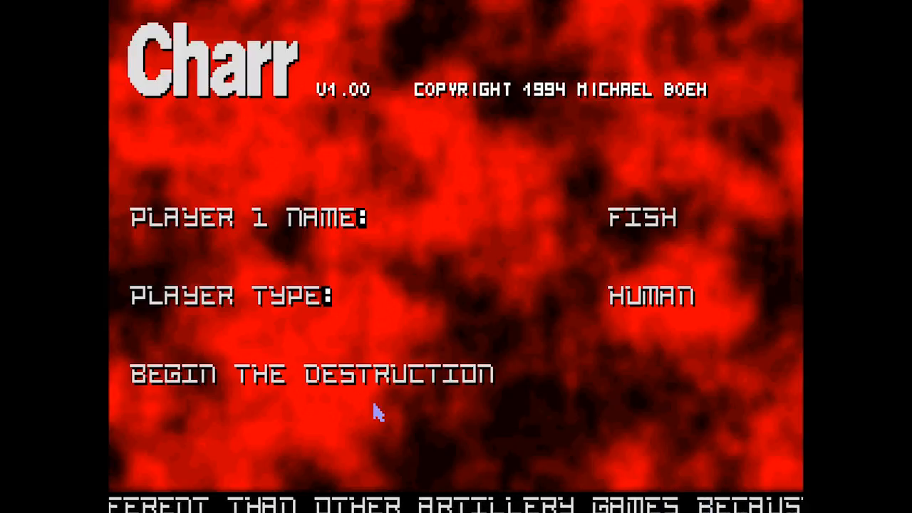
Step: Step through the eight player setup screens and begin the destruction
click(310, 373)
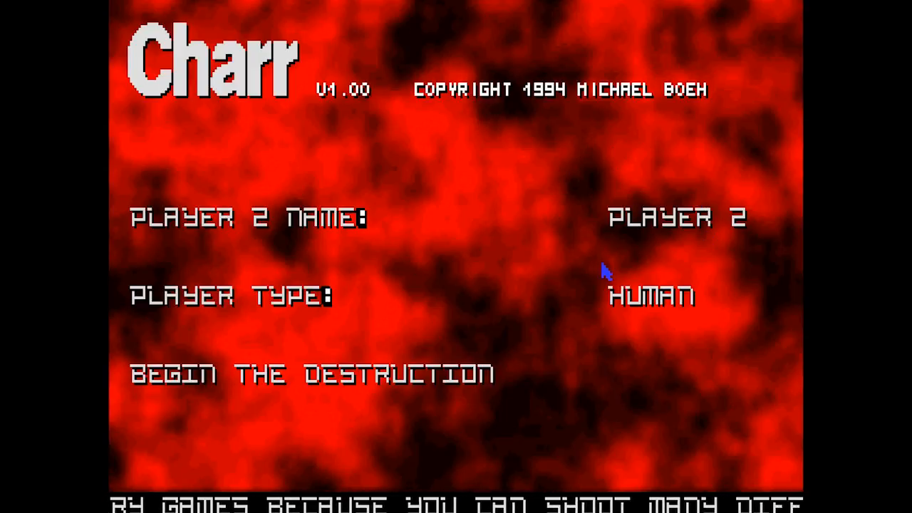
mouse_move(616, 274)
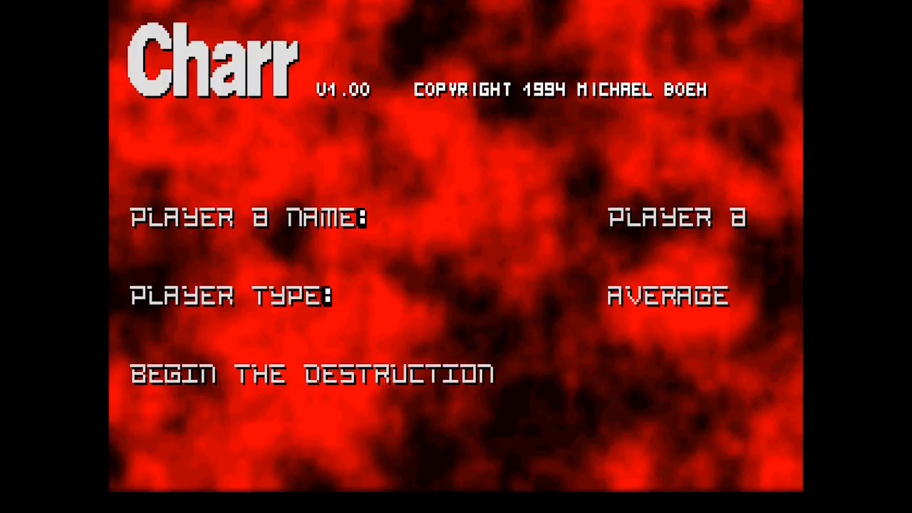
click(310, 373)
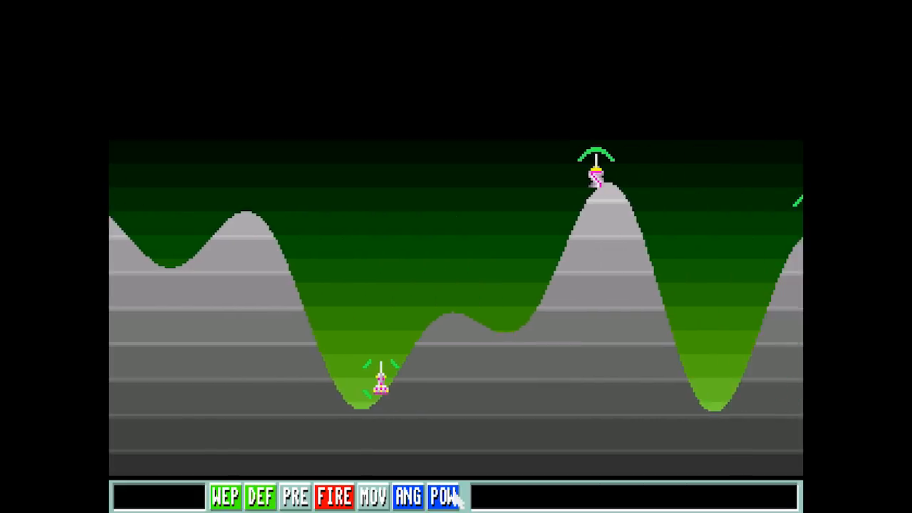
Step: Begin Fish's turn at the defense selection prompt
click(261, 496)
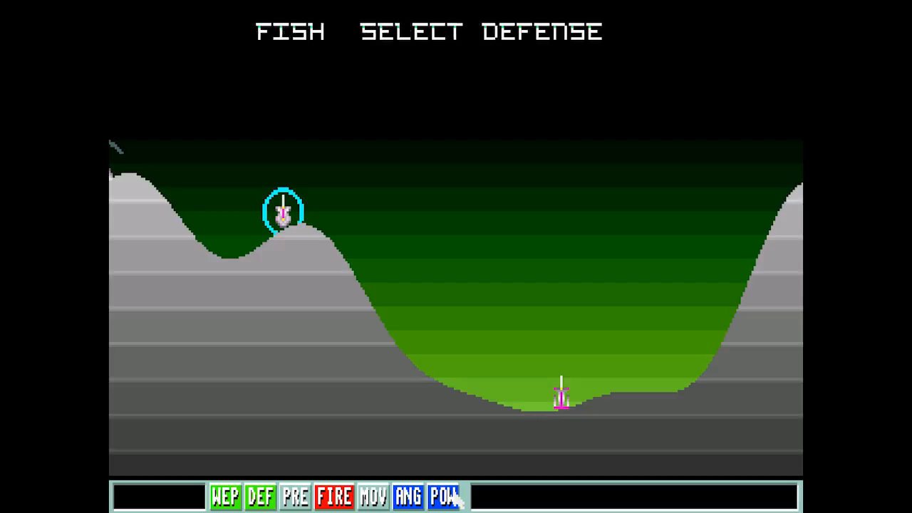
Step: In Fish's defense shop, set the shape to Dome, try Heavy Absorb, then pick Repel for 16
click(260, 496)
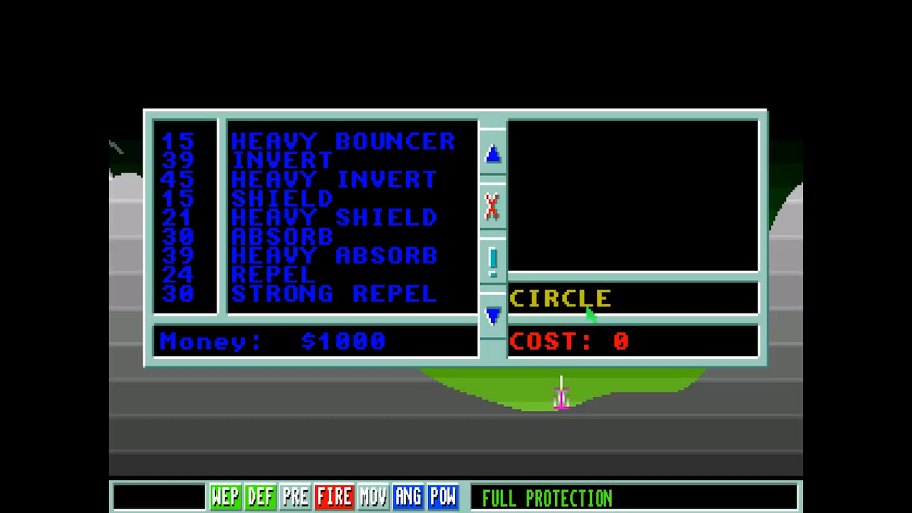
click(333, 293)
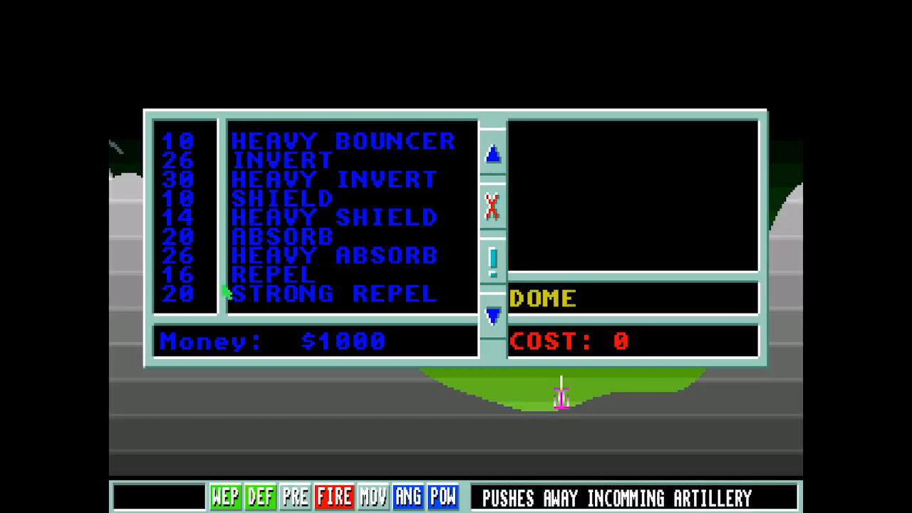
click(271, 274)
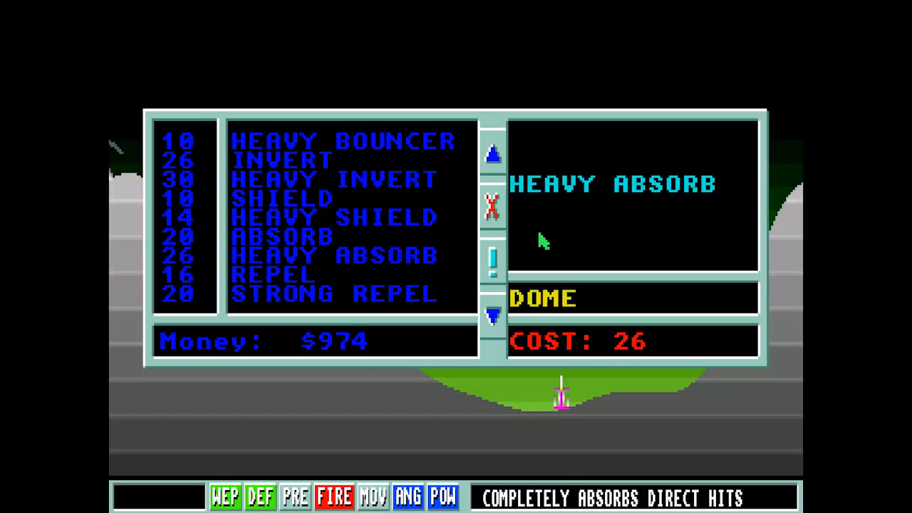
click(493, 154)
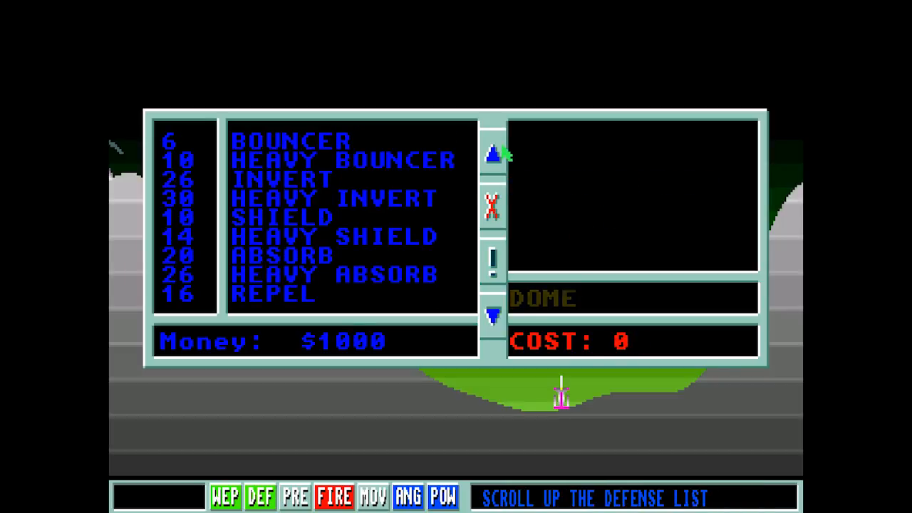
click(290, 140)
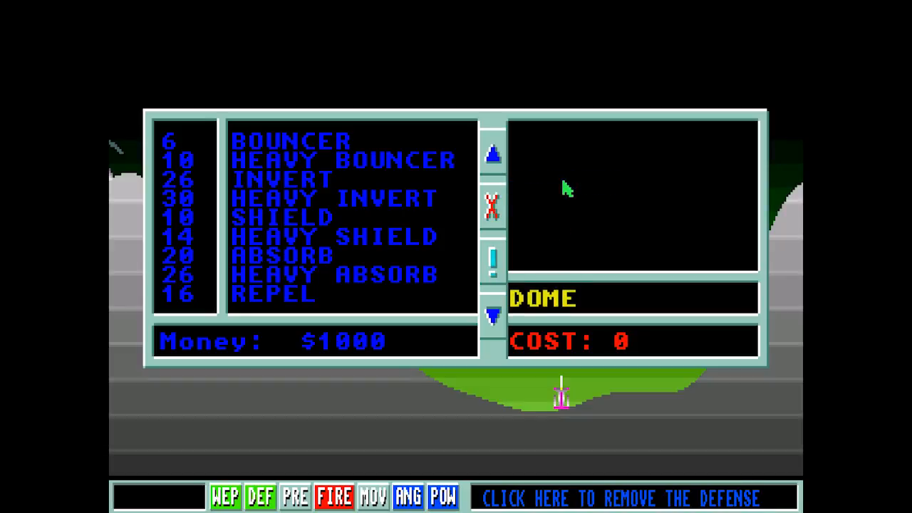
mouse_move(695, 193)
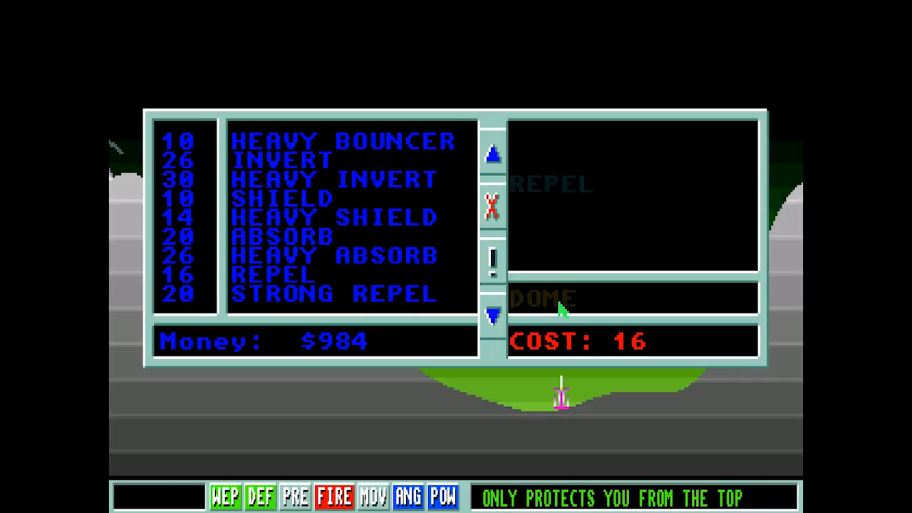
Step: Switch Fish's defense to a circular Heavy Bouncer costing 15, leaving $985
click(493, 154)
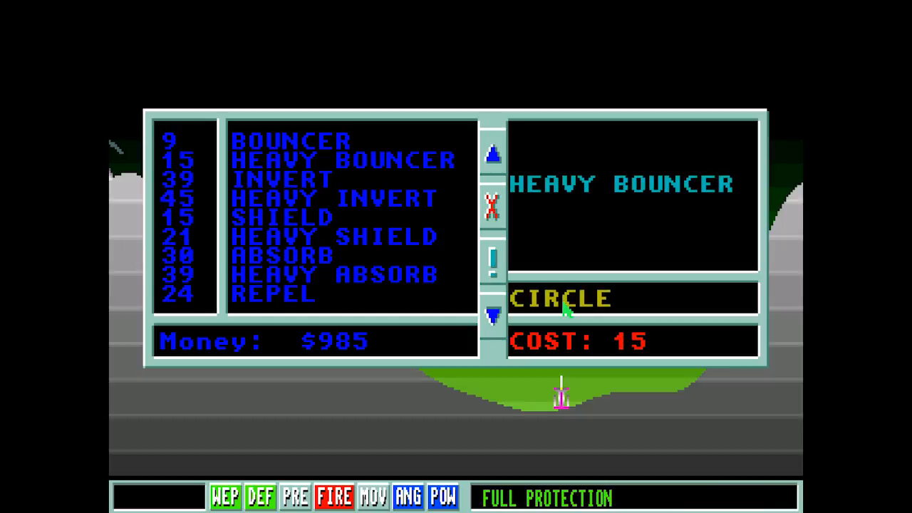
mouse_move(514, 221)
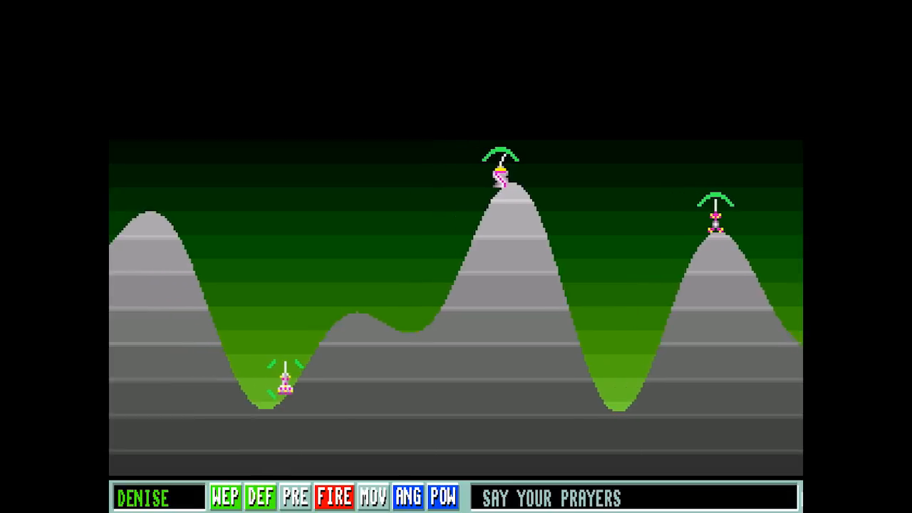
click(334, 495)
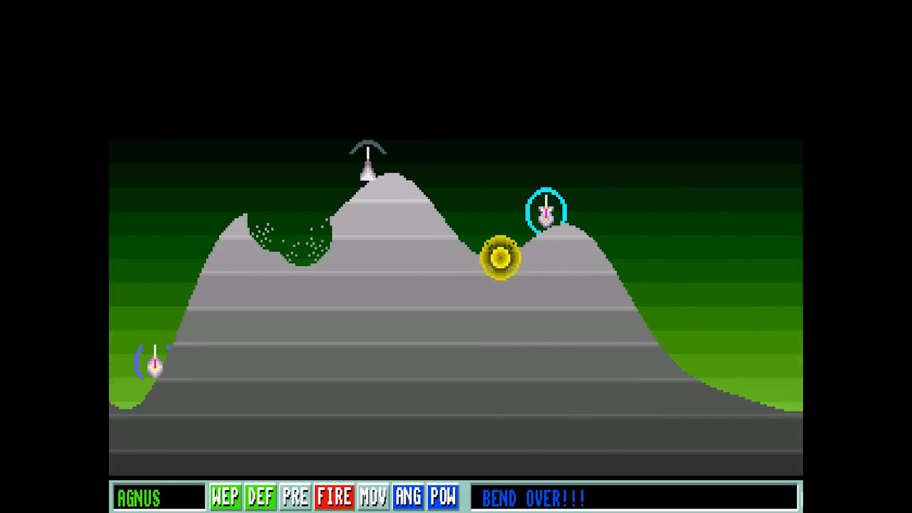
click(334, 496)
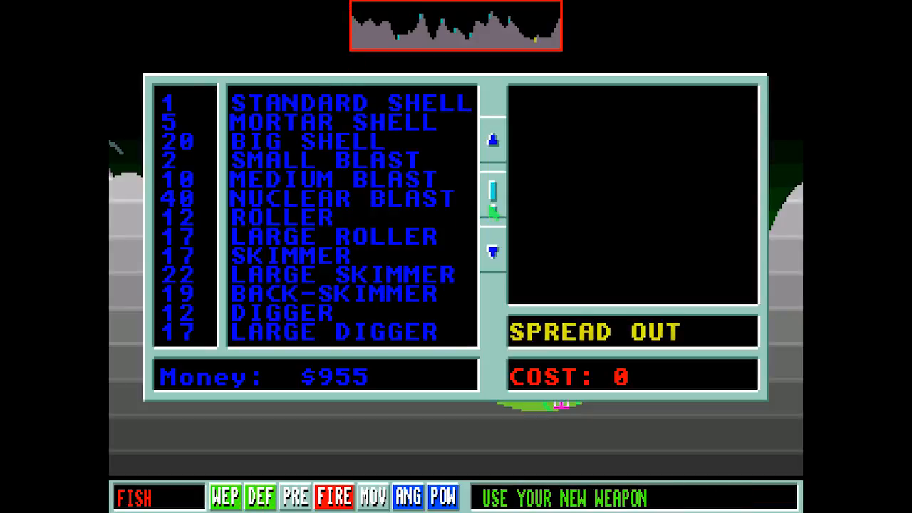
Step: Buy three jack-hammer Standard Shells for Fish, leaving $952, and return to the battlefield
click(493, 253)
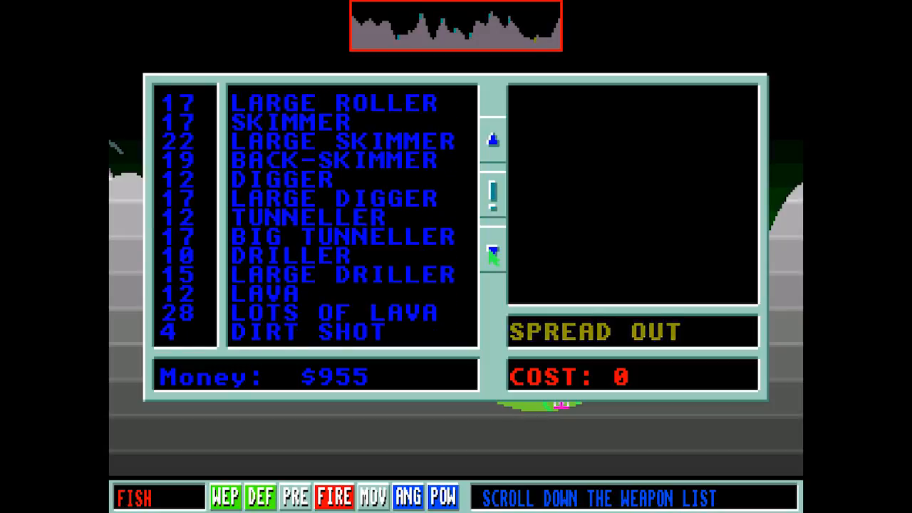
click(493, 254)
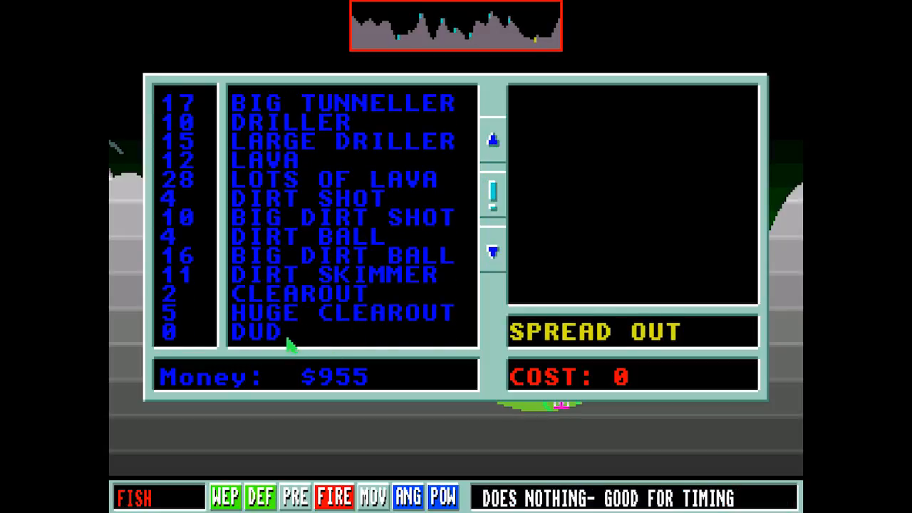
click(492, 139)
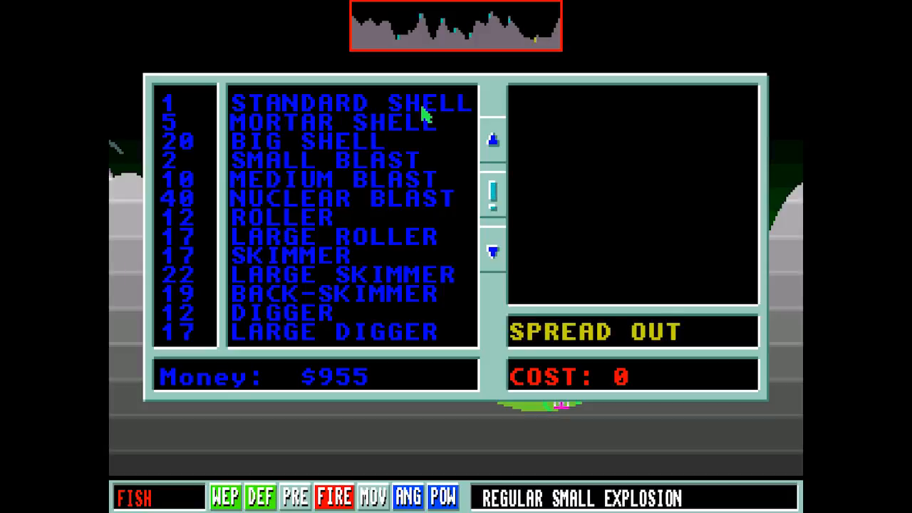
click(349, 102)
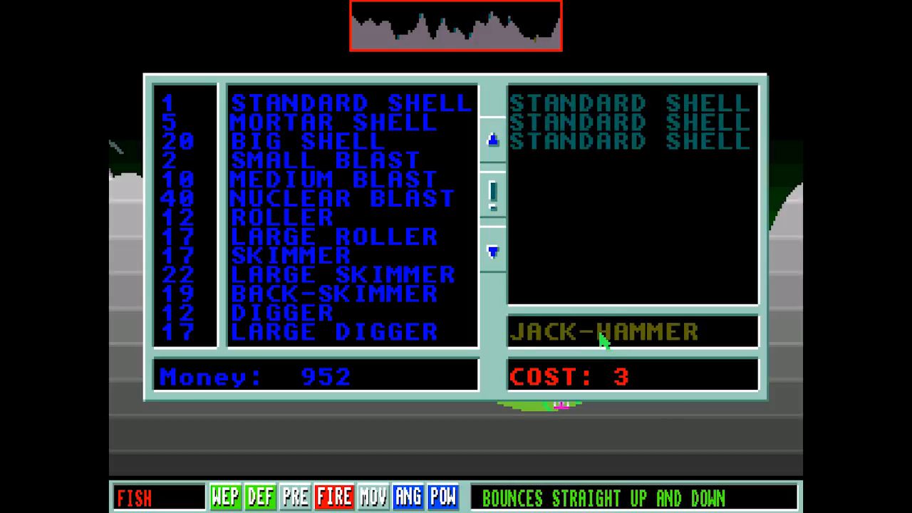
click(493, 251)
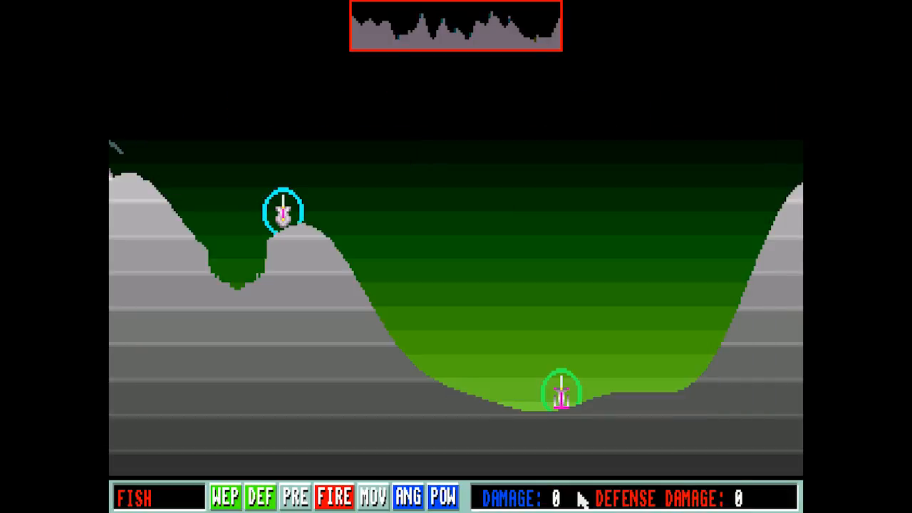
mouse_move(168, 498)
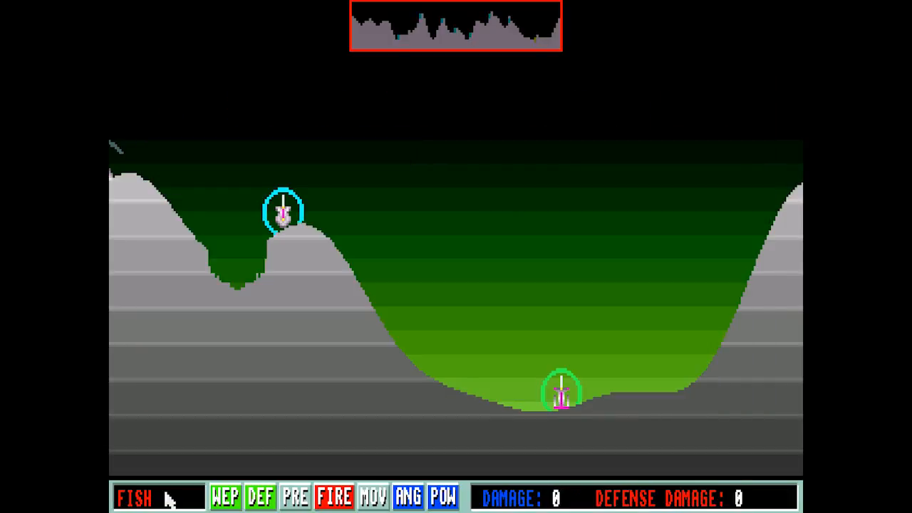
Step: Aim Fish's shot at 37 degrees with power 50 and ready it to fire
click(334, 496)
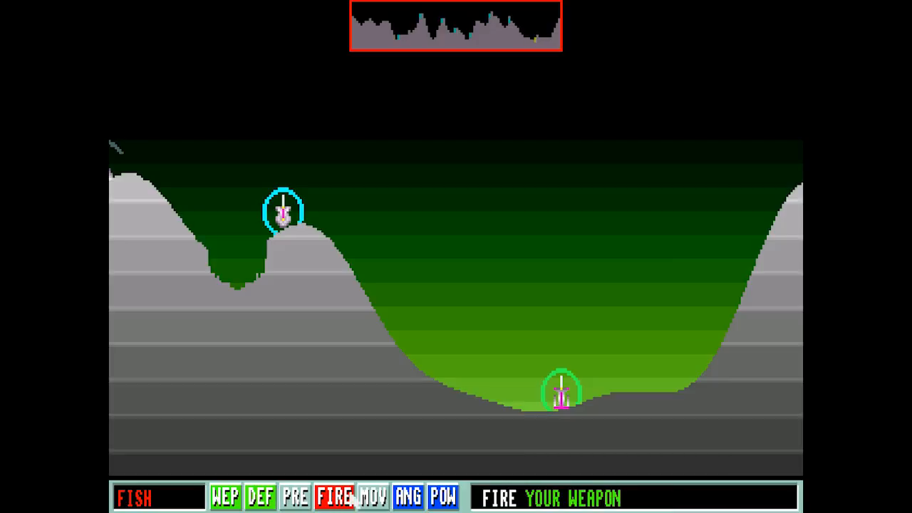
click(408, 496)
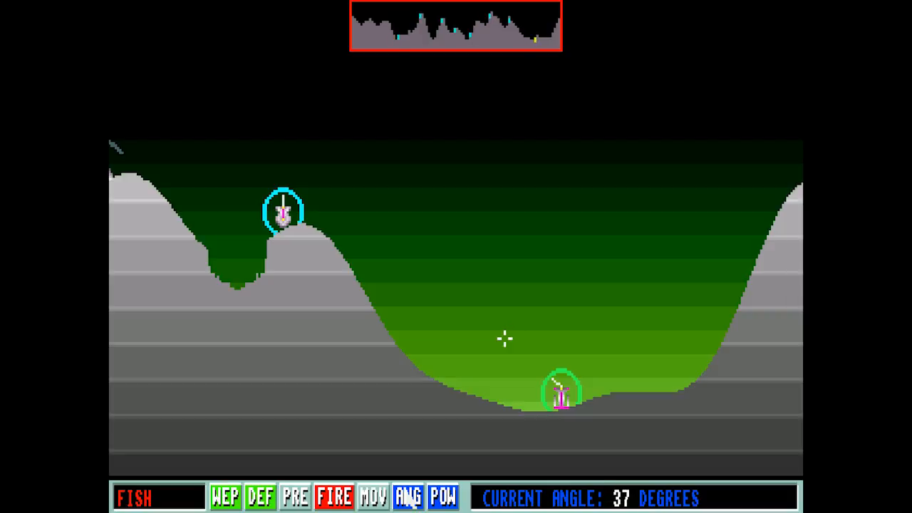
click(443, 497)
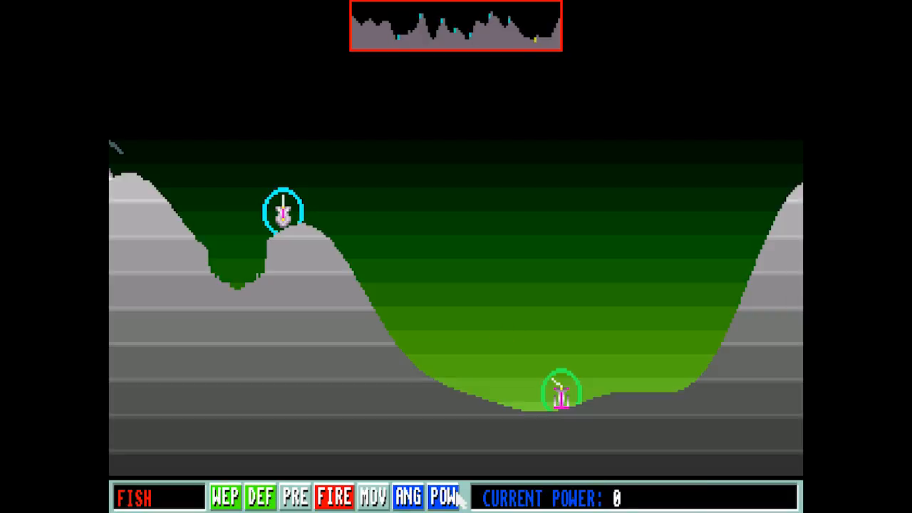
click(443, 496)
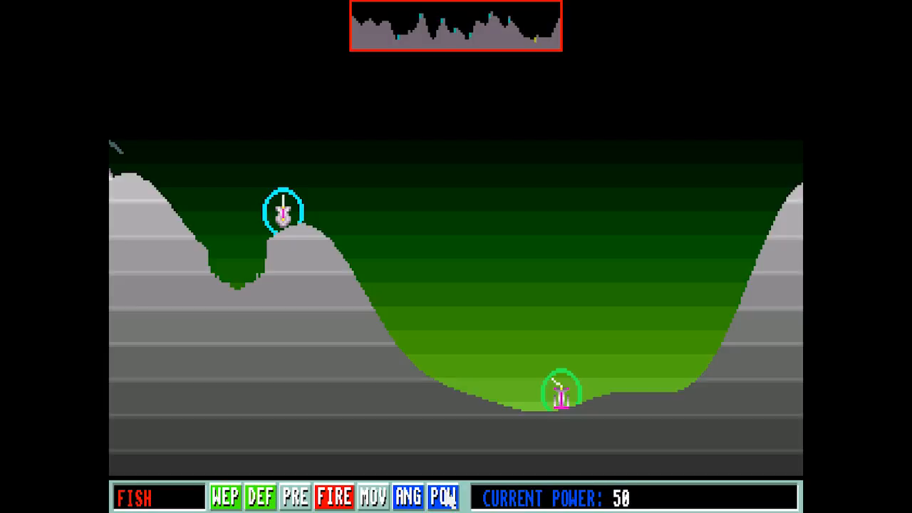
click(334, 495)
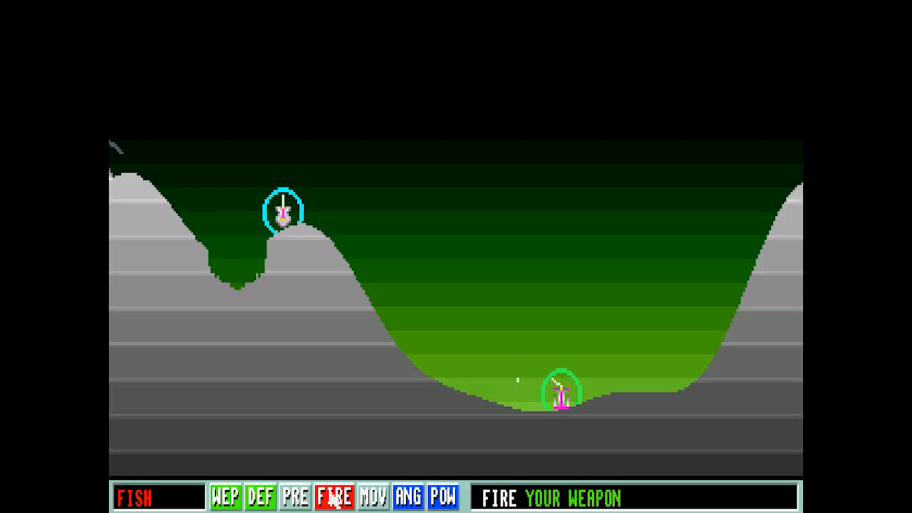
Step: Launch the shot at the opposing robot and let the other players take their turns
click(334, 496)
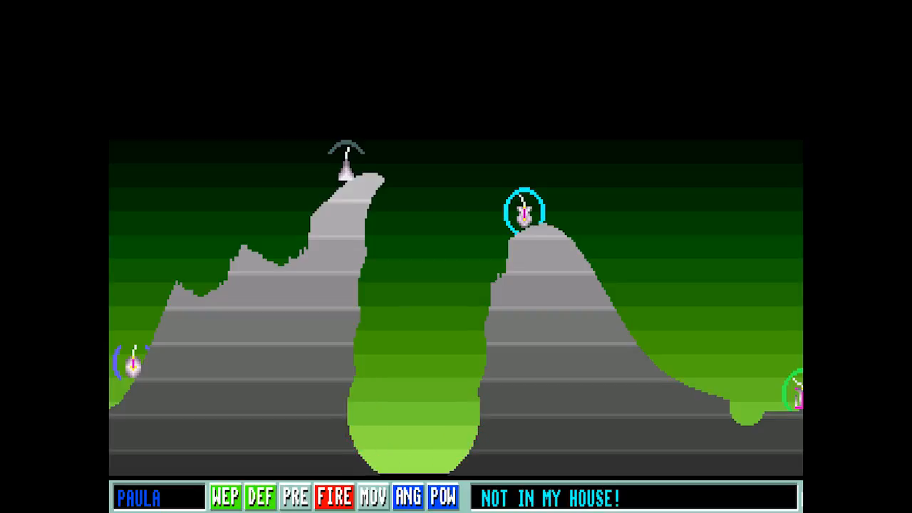
Step: Advance play through the other turns until Fish is up again
click(333, 496)
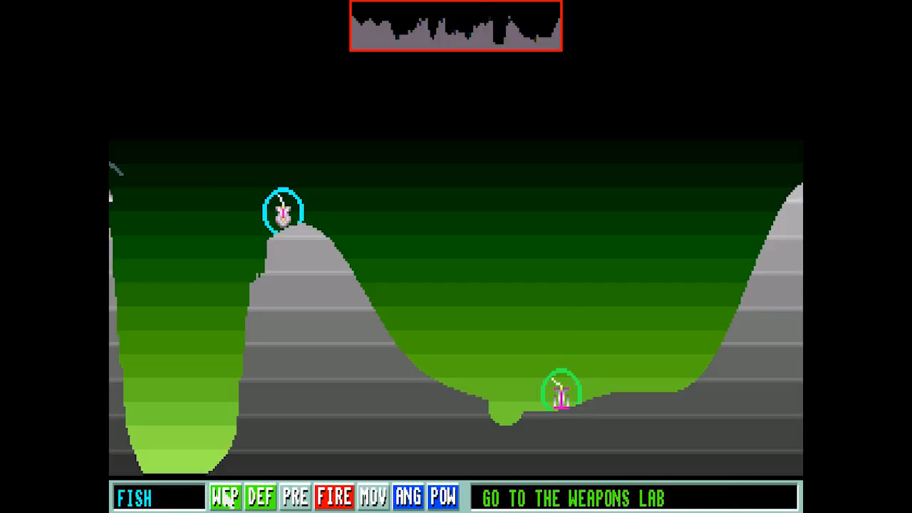
Step: Visit and leave the weapons lab, then set Fish's shot power to 250, ready to fire
click(224, 496)
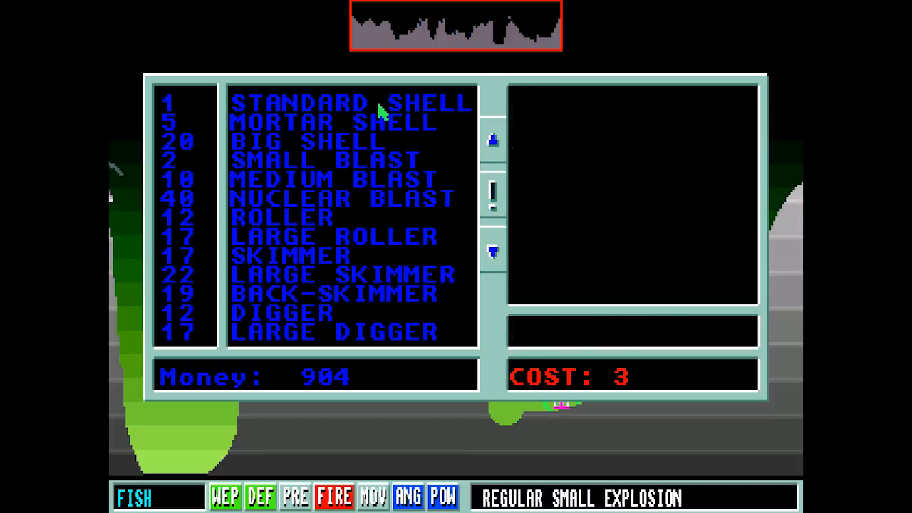
click(493, 193)
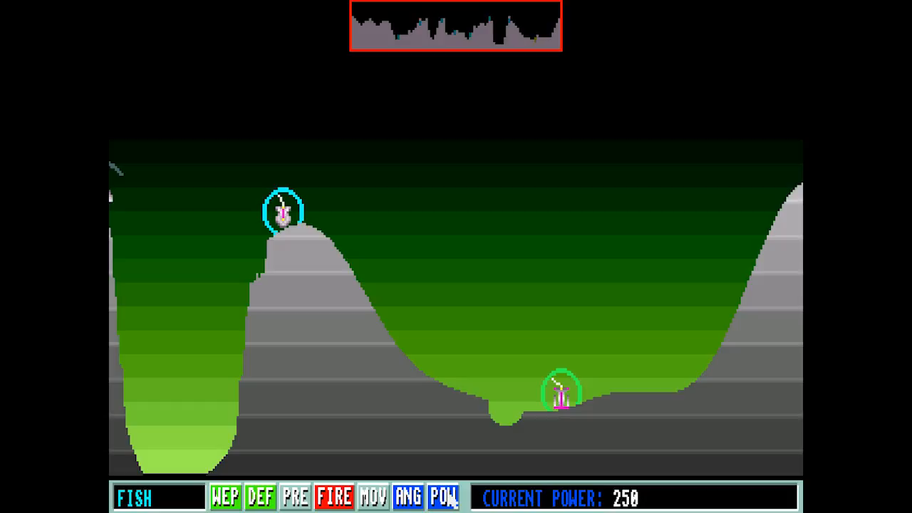
click(334, 497)
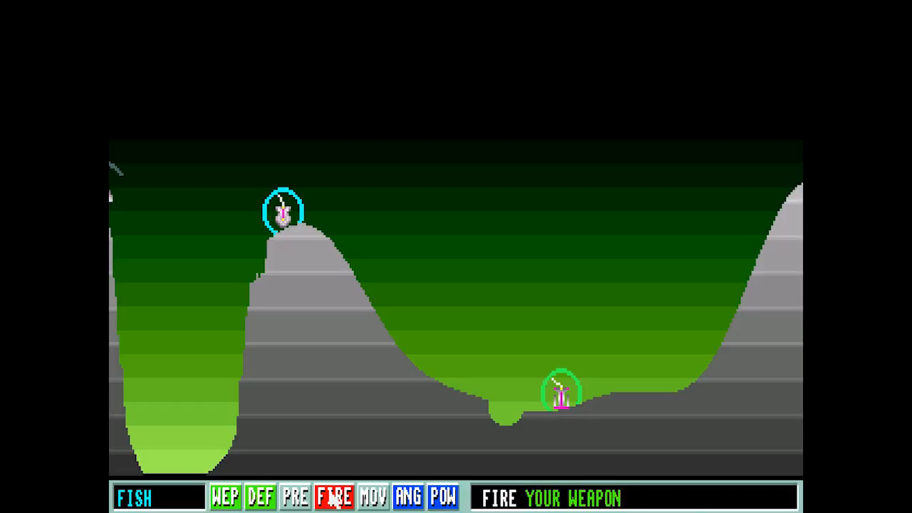
Step: Fire Fish's shot, leaving a blue blast cloud, and let Elvira's turn begin
click(334, 496)
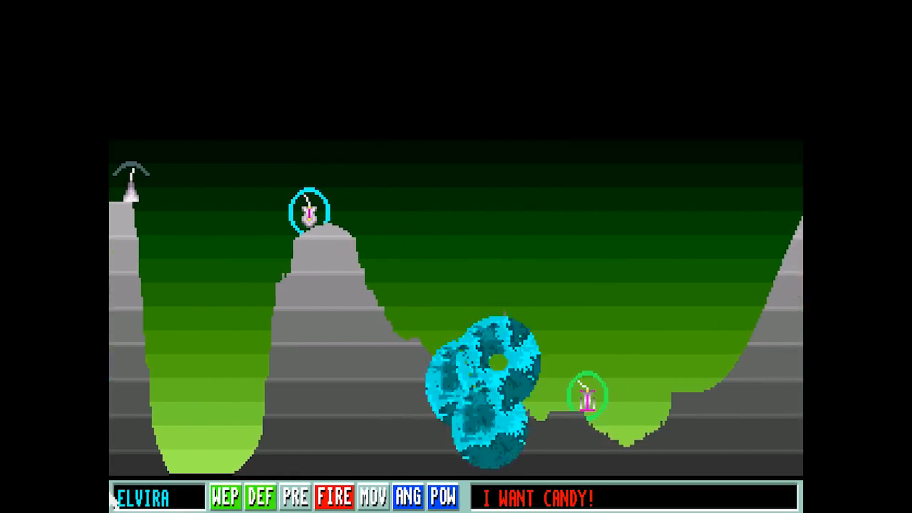
Step: Advance through the other players' turns until Fish's fire prompt returns
click(333, 496)
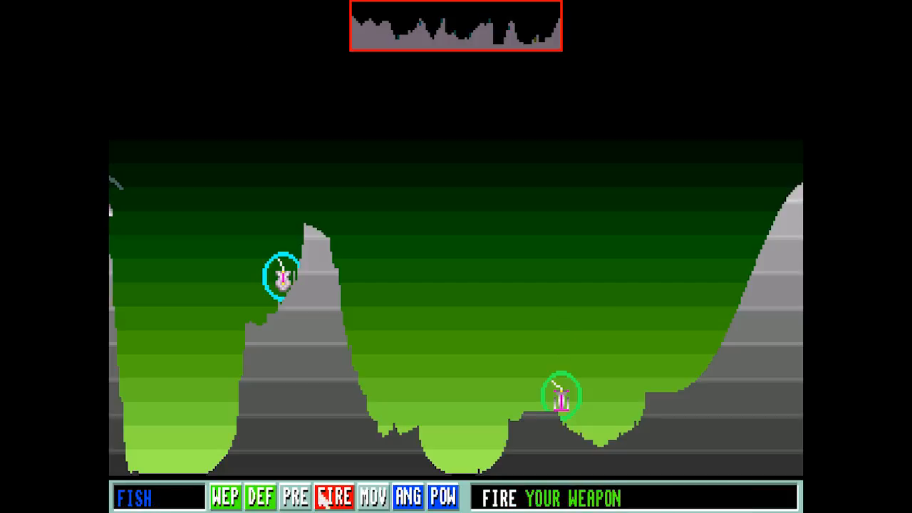
Step: Aim Fish at a 26-degree angle with 343 power and move on to the weapons-lab prompt
click(408, 495)
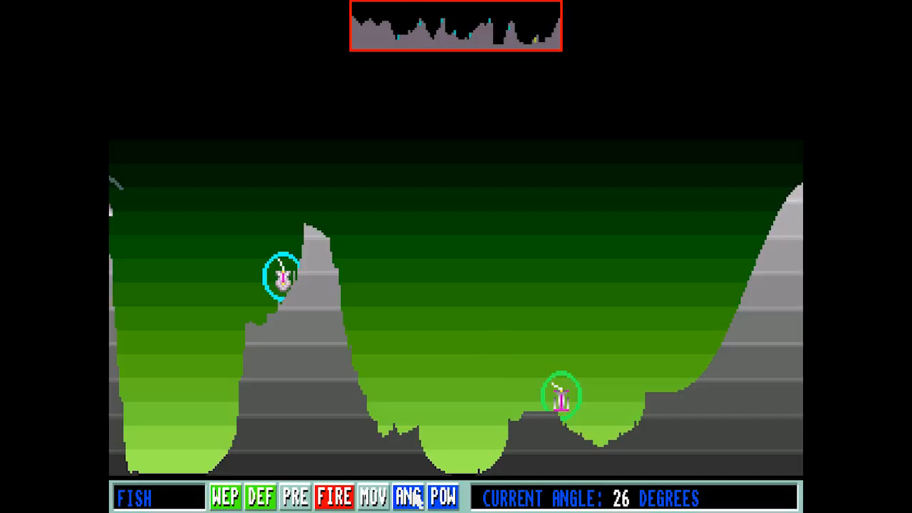
click(441, 496)
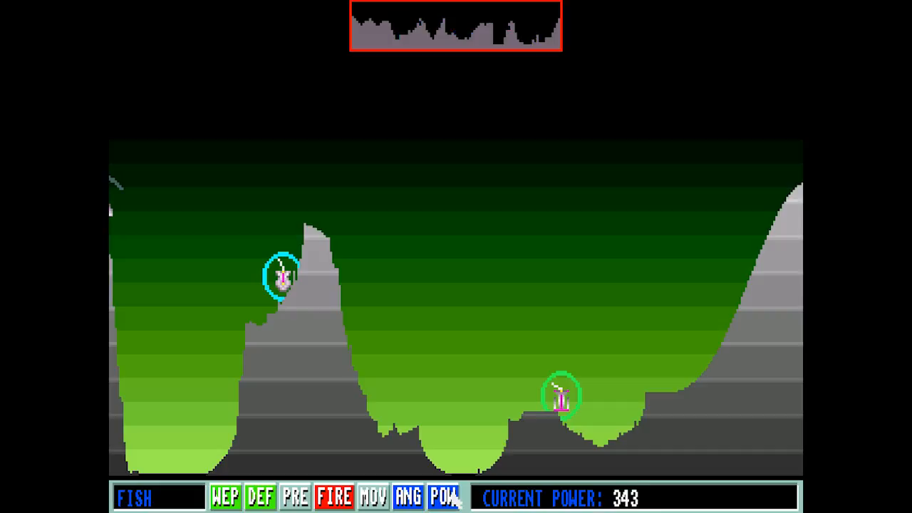
click(407, 497)
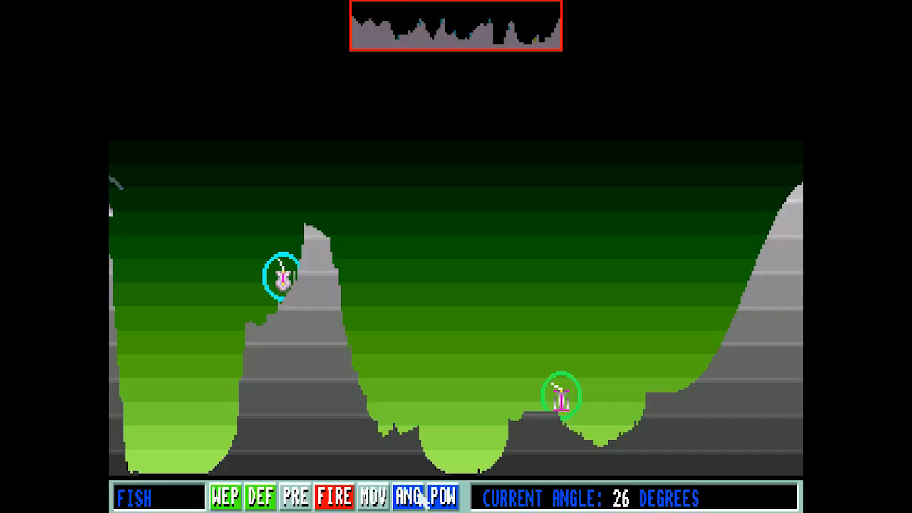
click(442, 496)
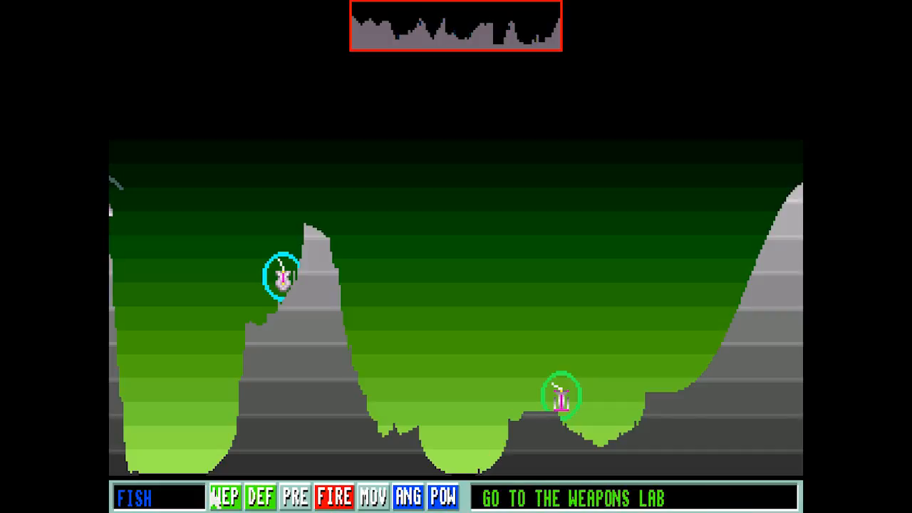
Step: Buy two Nuclear Blasts in the weapons lab, leaving $777, and return to the fire prompt
click(223, 496)
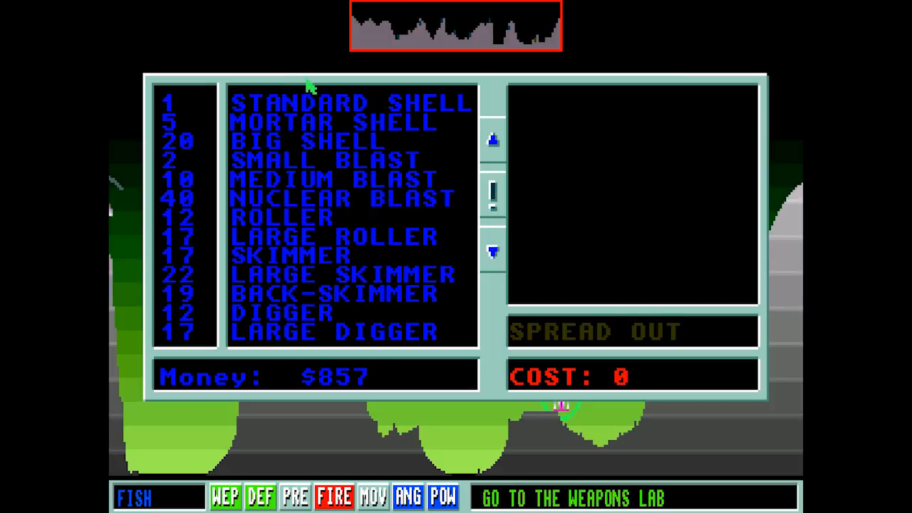
mouse_move(382, 207)
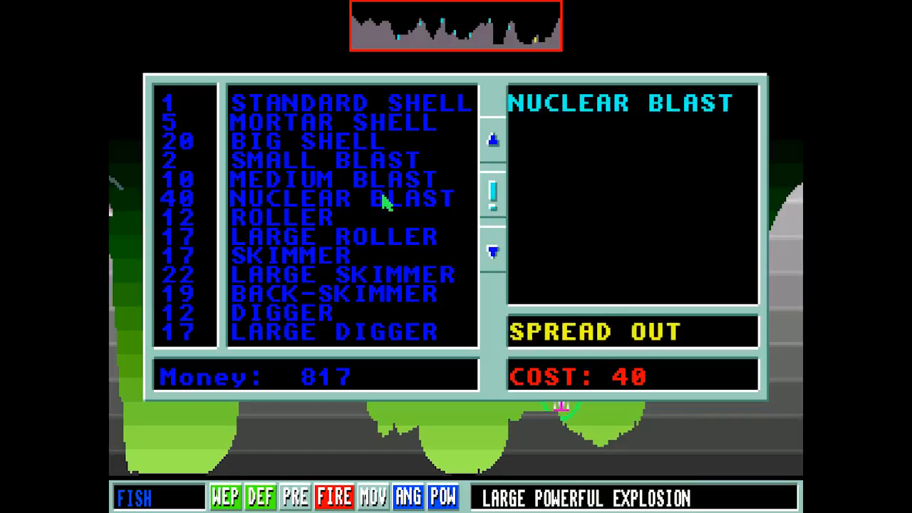
click(341, 198)
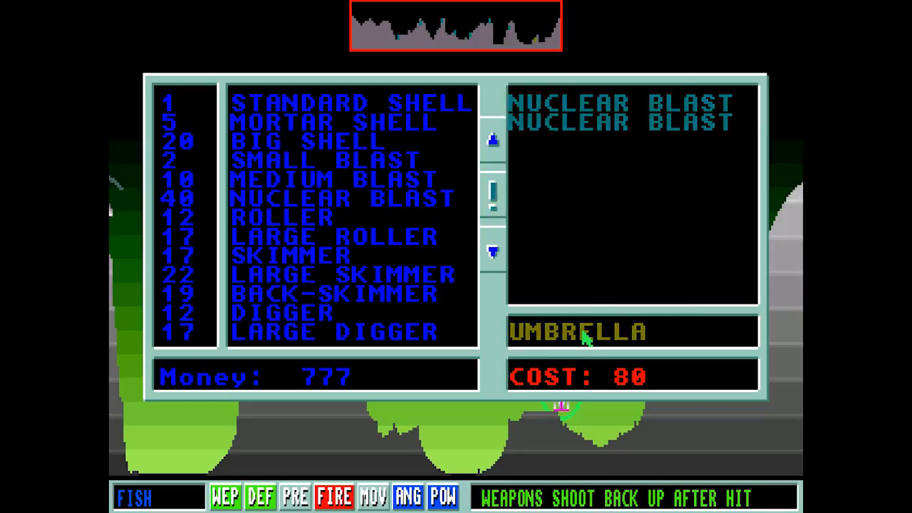
click(493, 251)
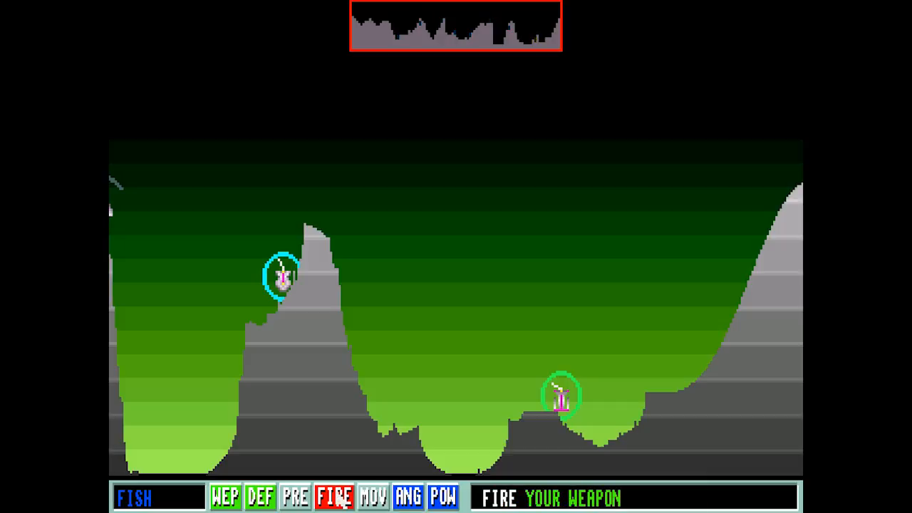
Step: Launch Fish's Nuclear Blast and let the shot play out
click(373, 496)
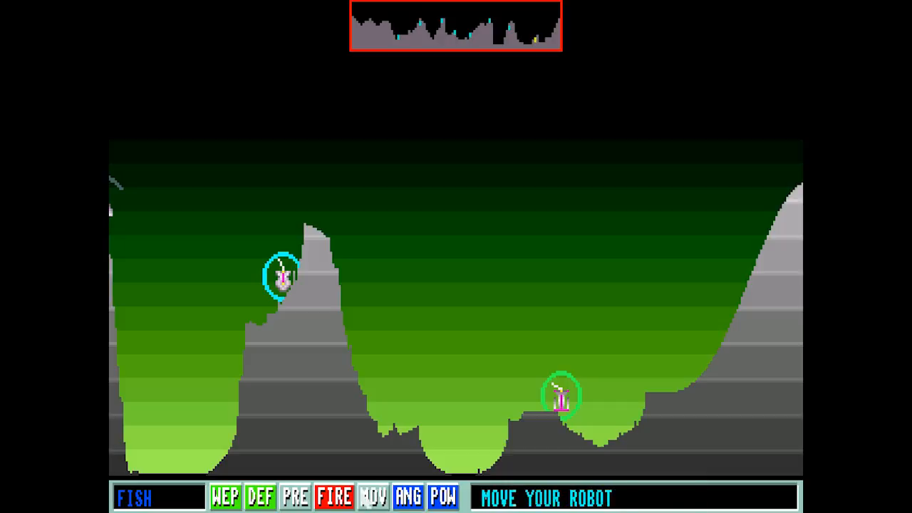
click(441, 496)
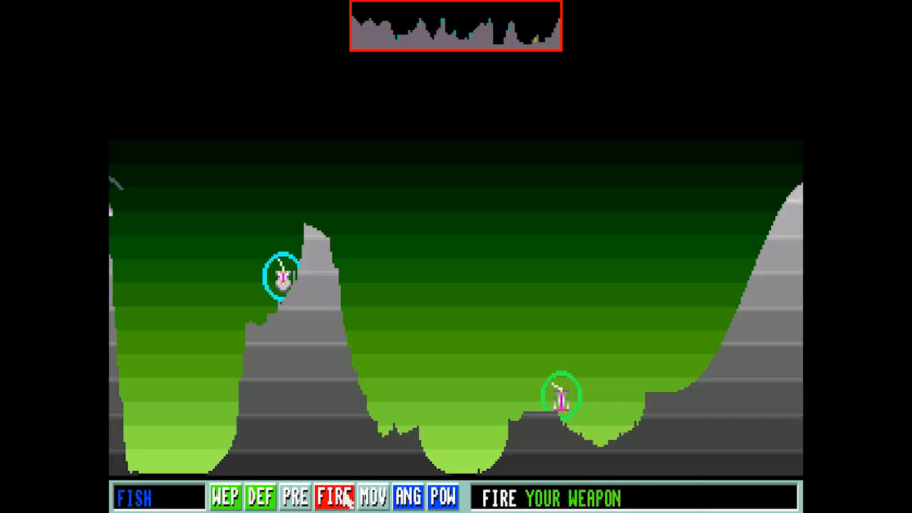
click(335, 496)
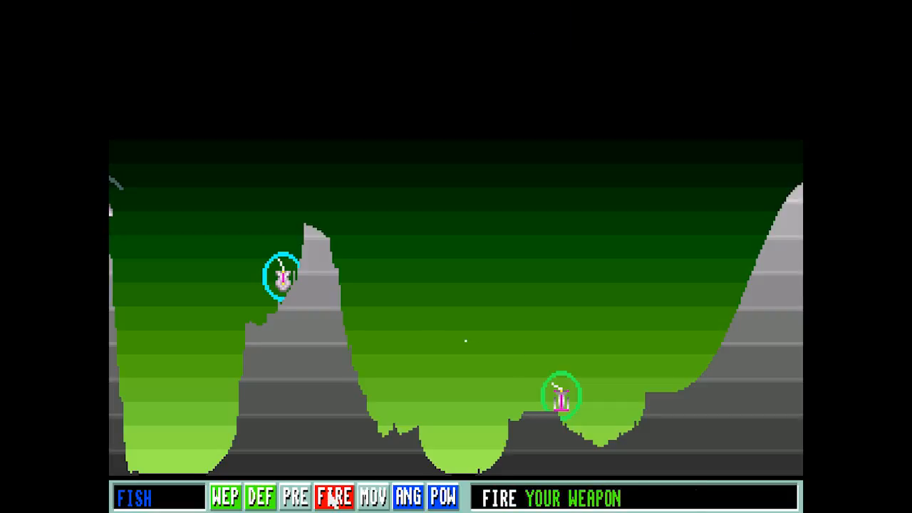
click(333, 496)
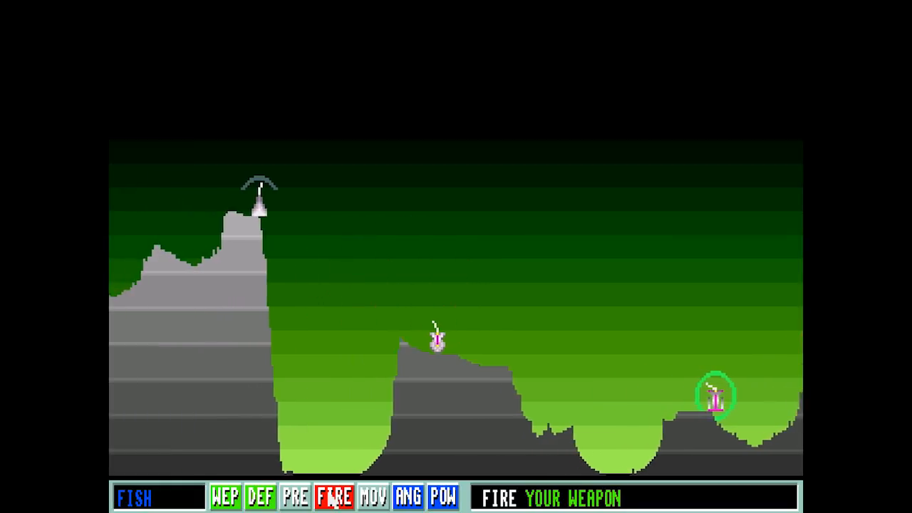
click(336, 495)
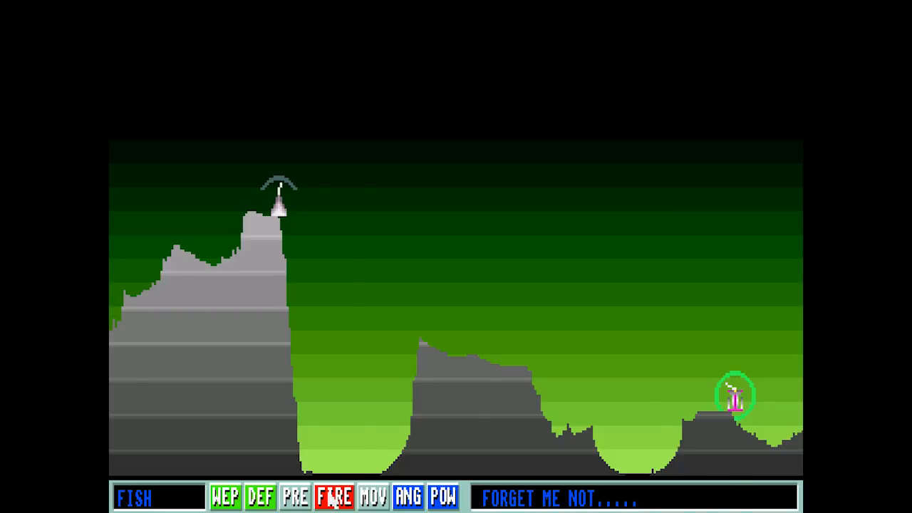
click(334, 497)
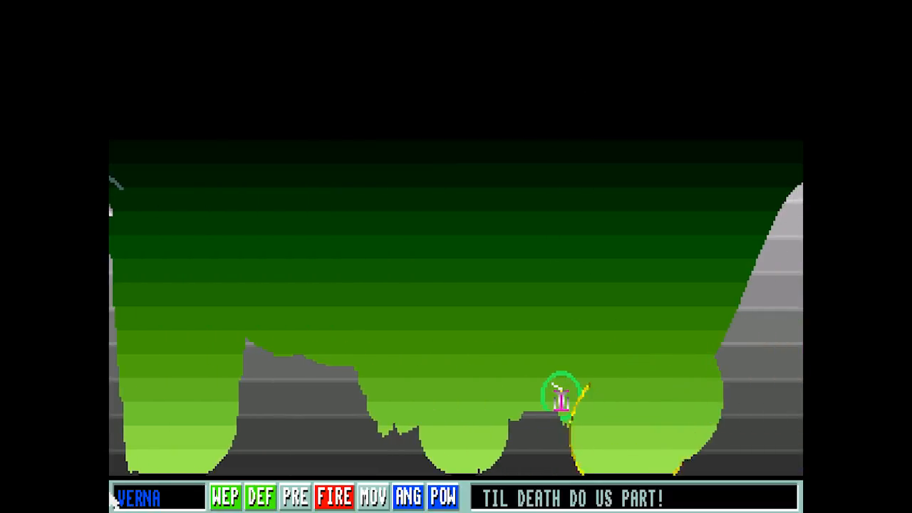
Step: Advance past Verna's and Paula's turns until Fish's defense prompt returns
click(333, 496)
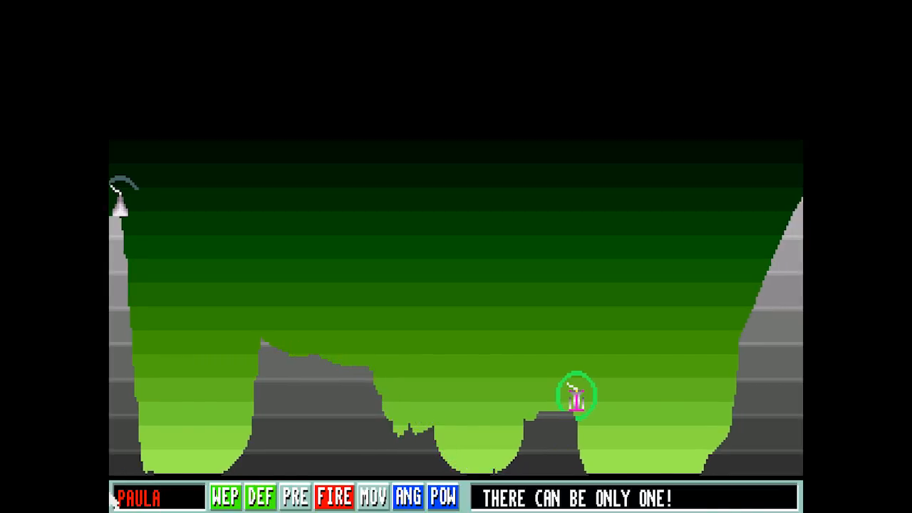
click(333, 496)
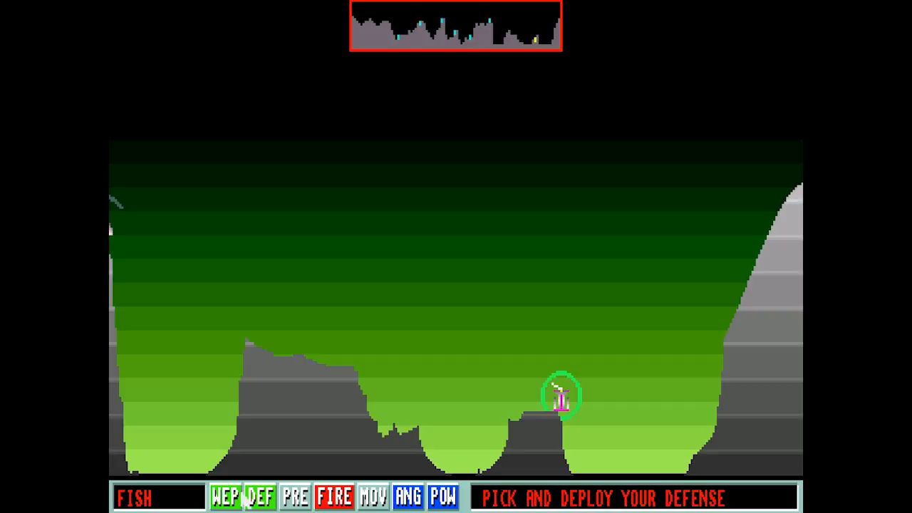
Step: Set Fish's special weapon option to Mid-Air Split with $692 and confirm the setup
click(225, 496)
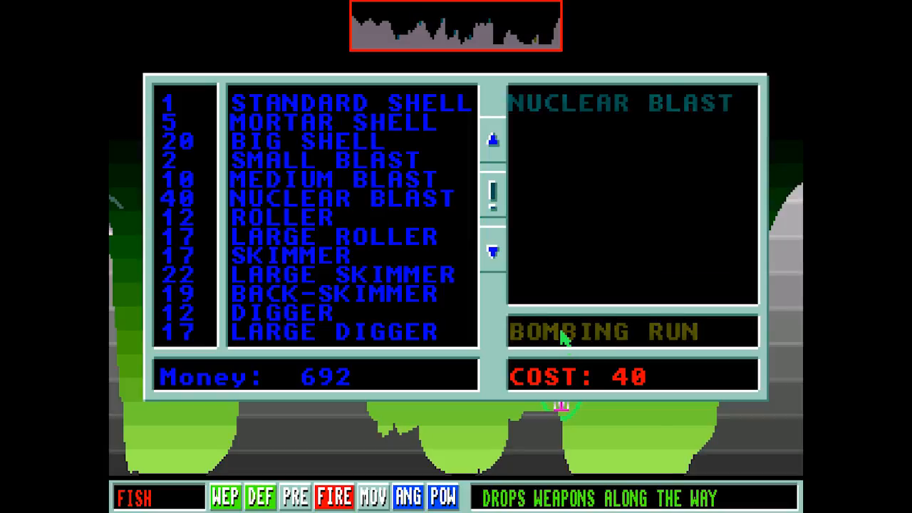
mouse_move(572, 325)
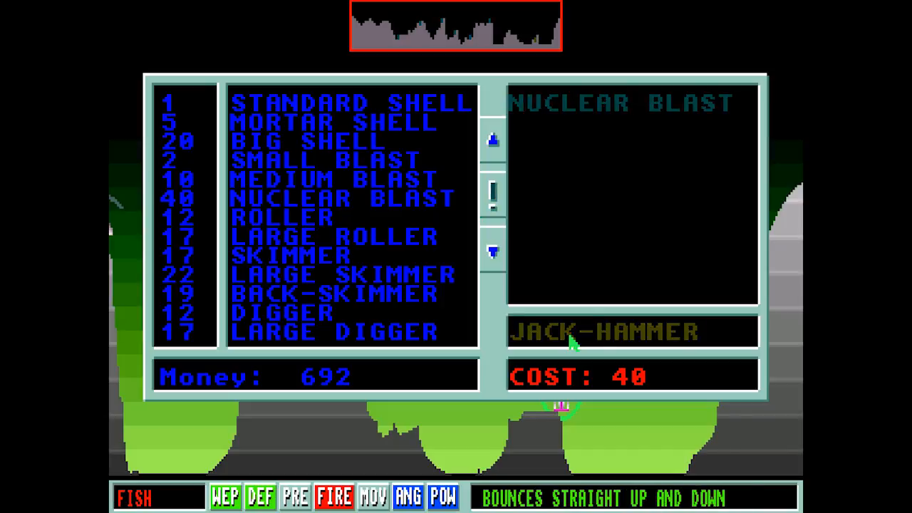
click(493, 250)
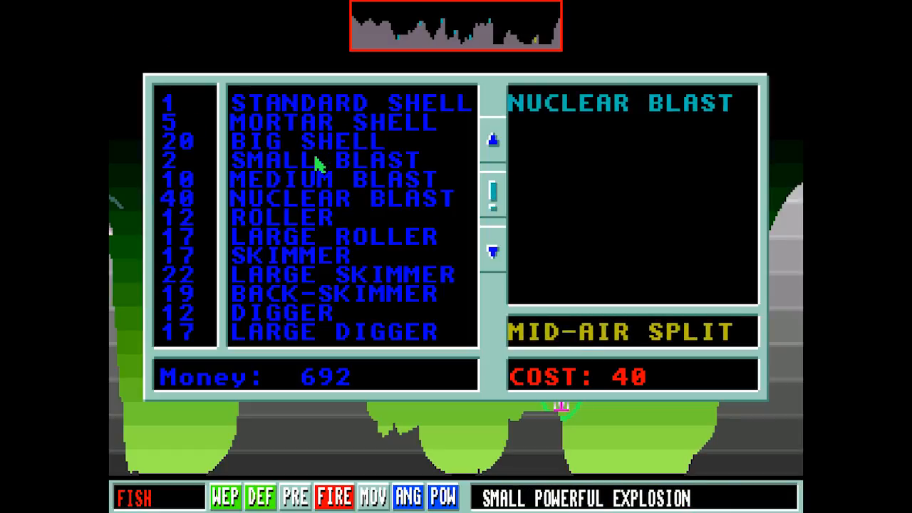
click(335, 198)
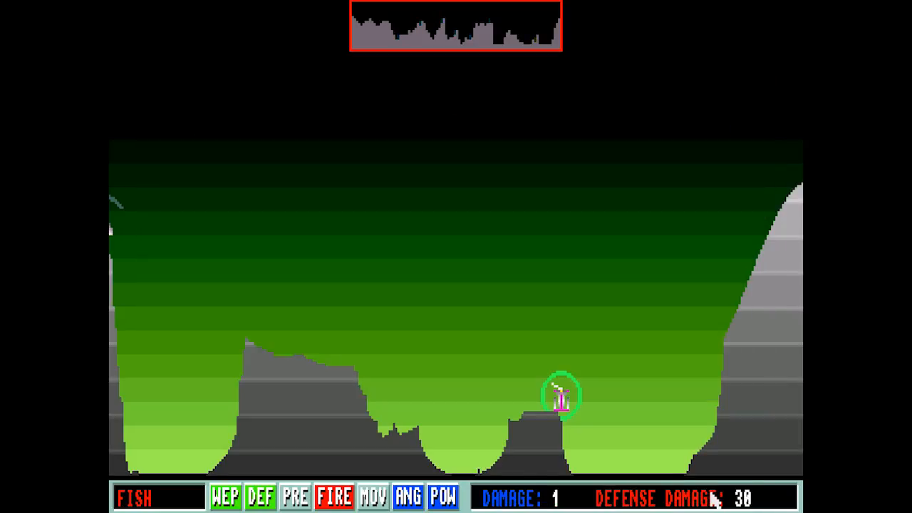
Step: Fire Fish's weapon and let the turn pass to Ramin
click(334, 496)
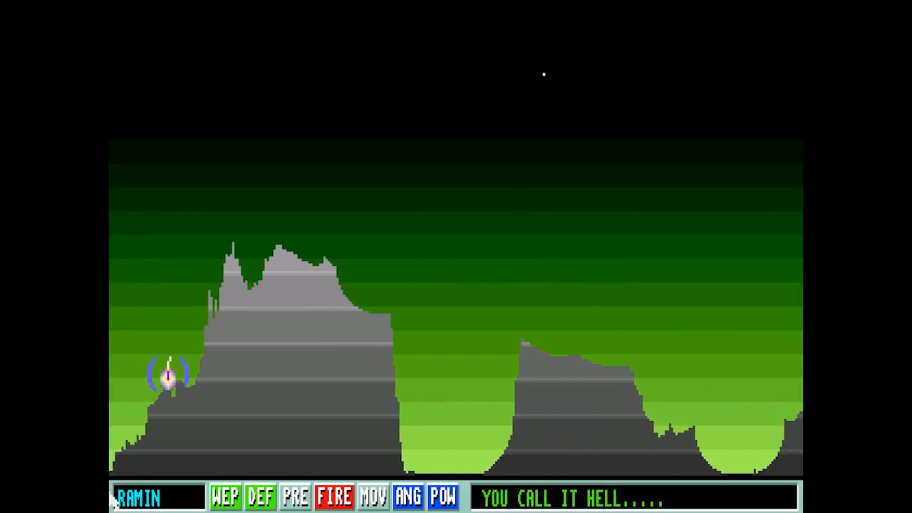
Step: Advance past Ramin's, Verna's and Denise's turns until Fish's move prompt shows
click(333, 495)
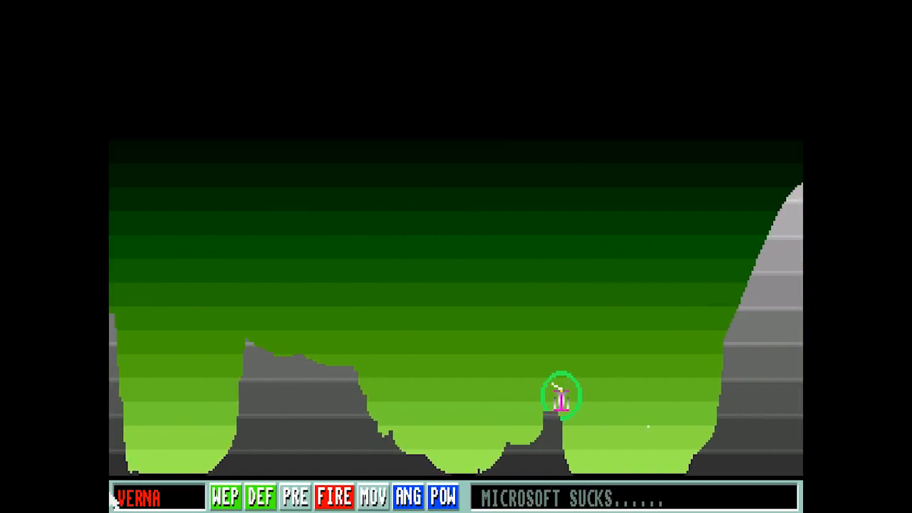
click(334, 495)
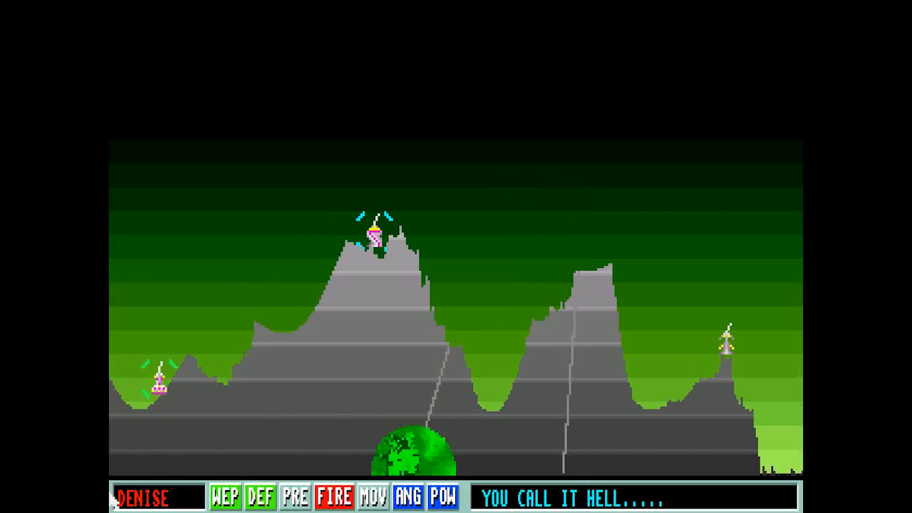
click(333, 496)
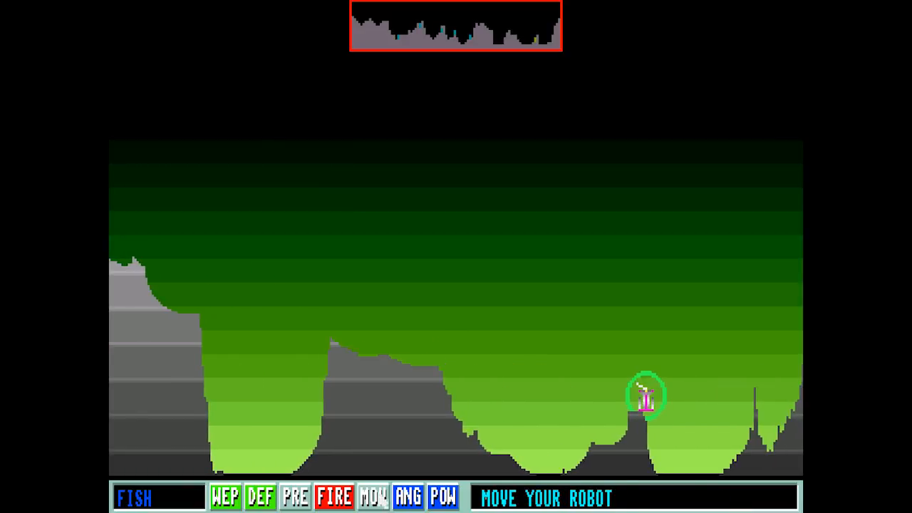
Step: Lower Fish's shot power from 448 to 400 and bring up the weapon shop with $607
click(443, 497)
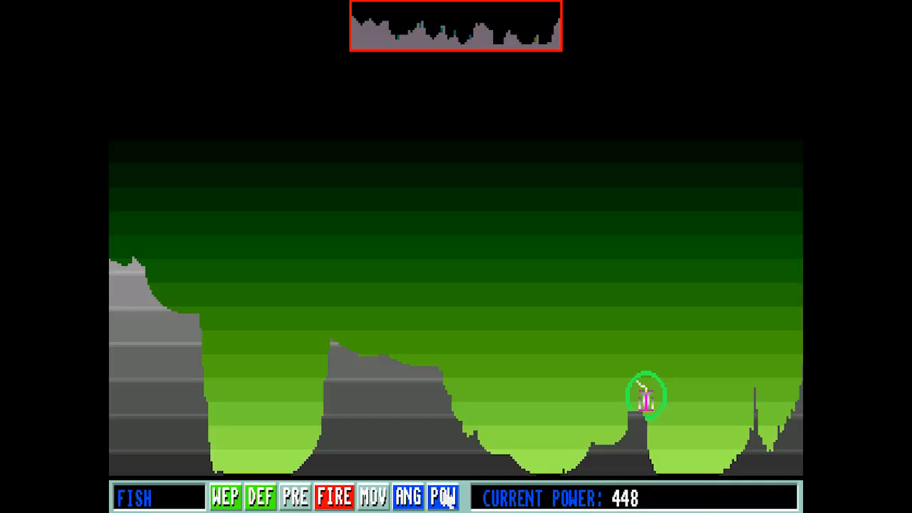
click(443, 495)
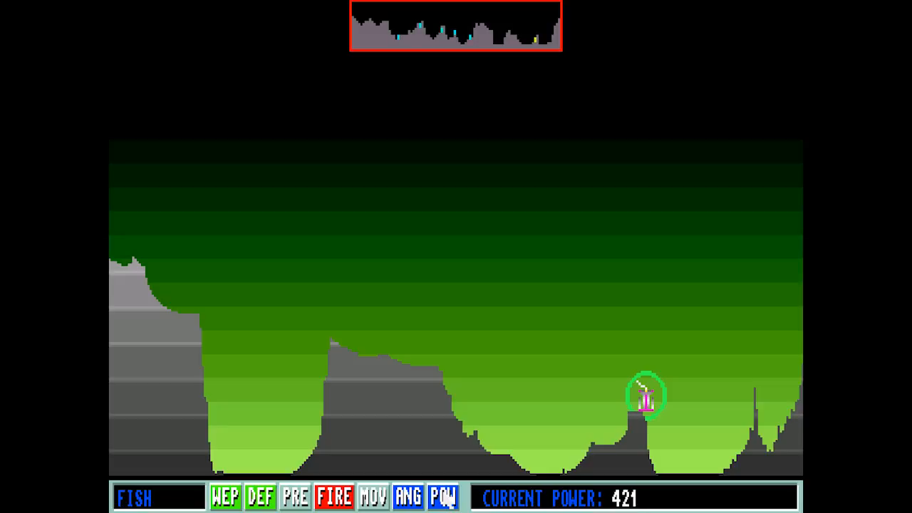
click(444, 497)
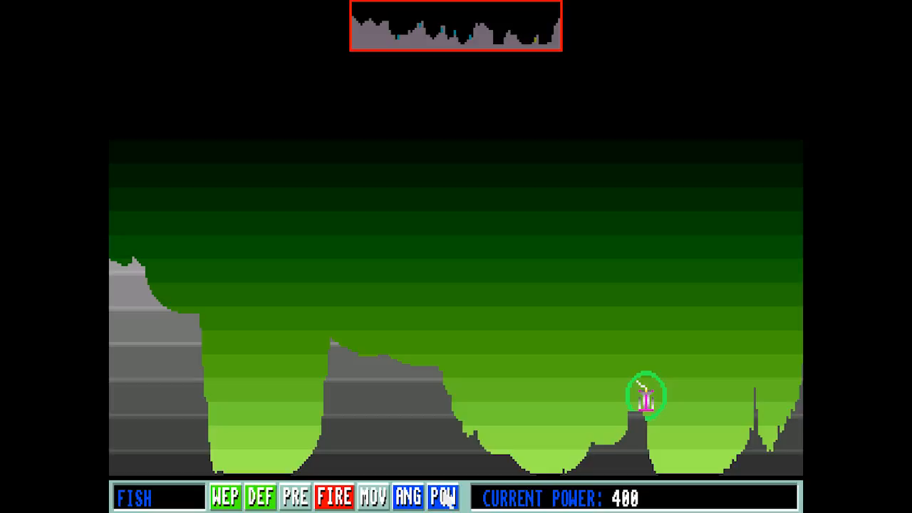
click(333, 495)
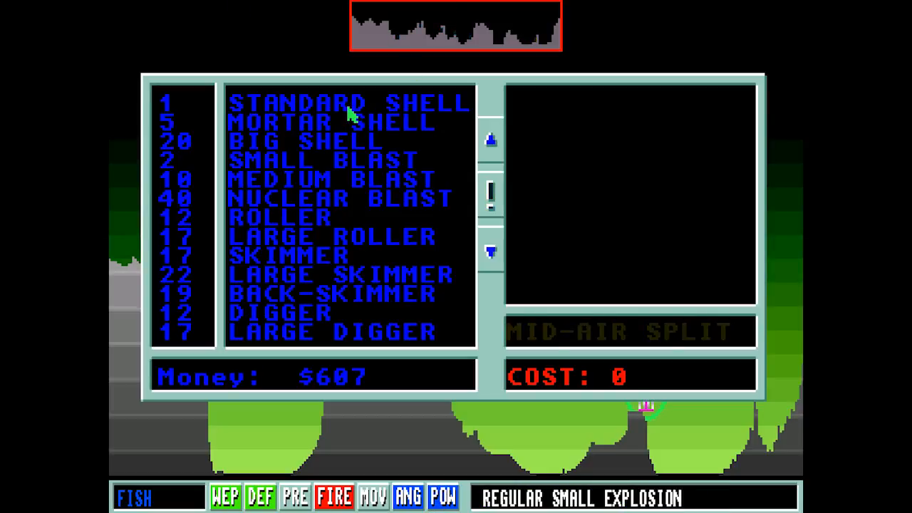
Step: Choose a weapon for Fish from the shop and return to the fire prompt at power 400
click(349, 103)
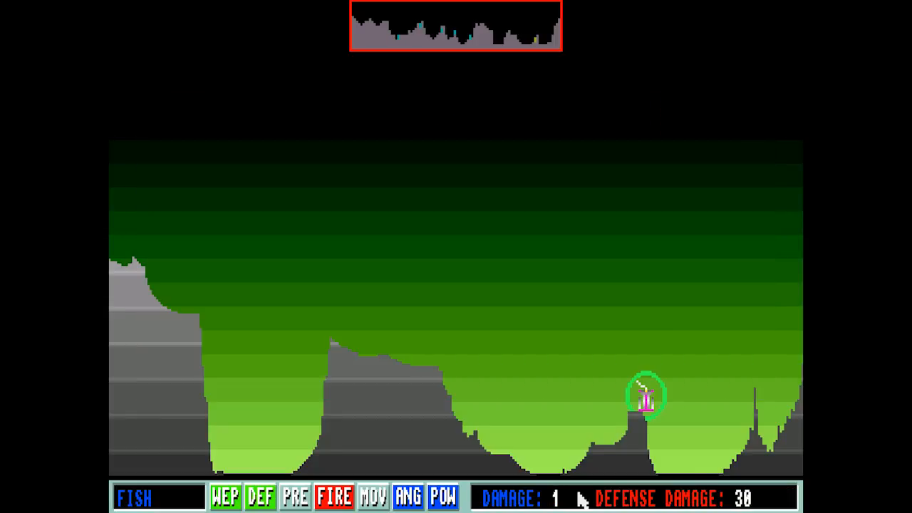
click(333, 498)
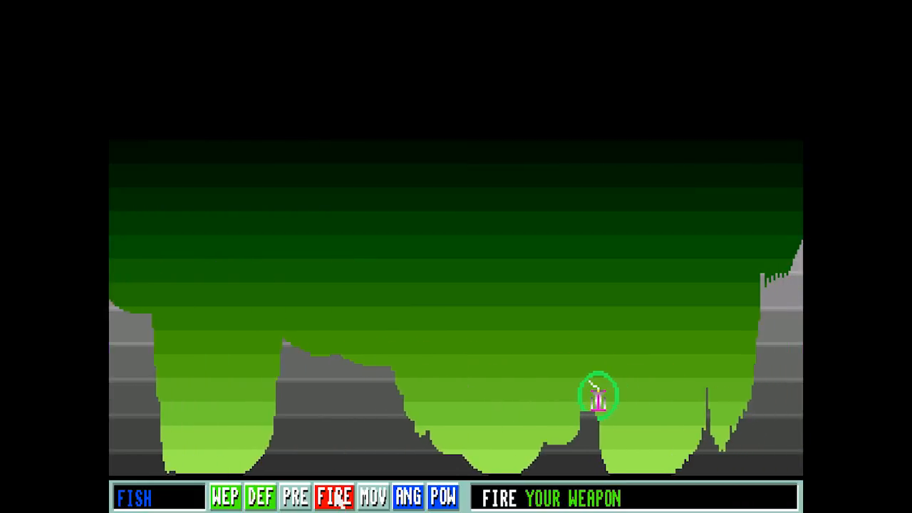
Step: Fire Fish's weapon and advance past Agnus's turn until Fish is active again
click(334, 496)
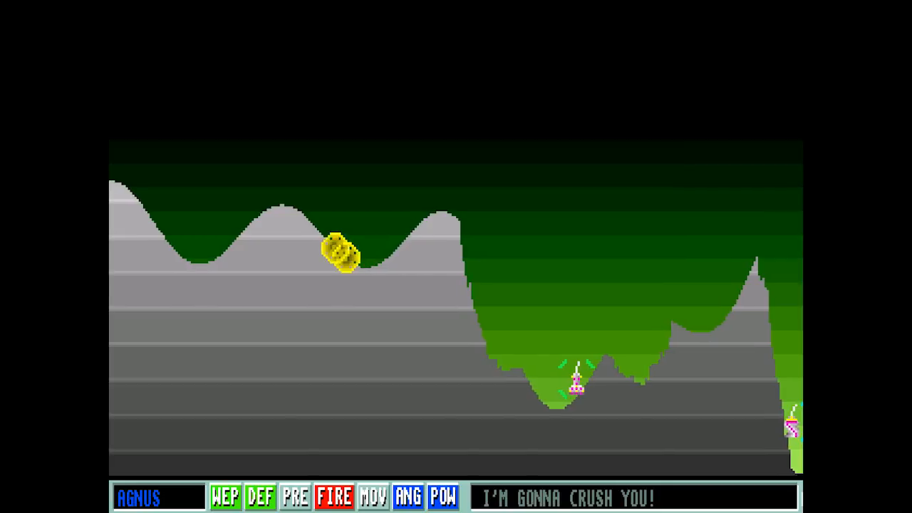
click(333, 496)
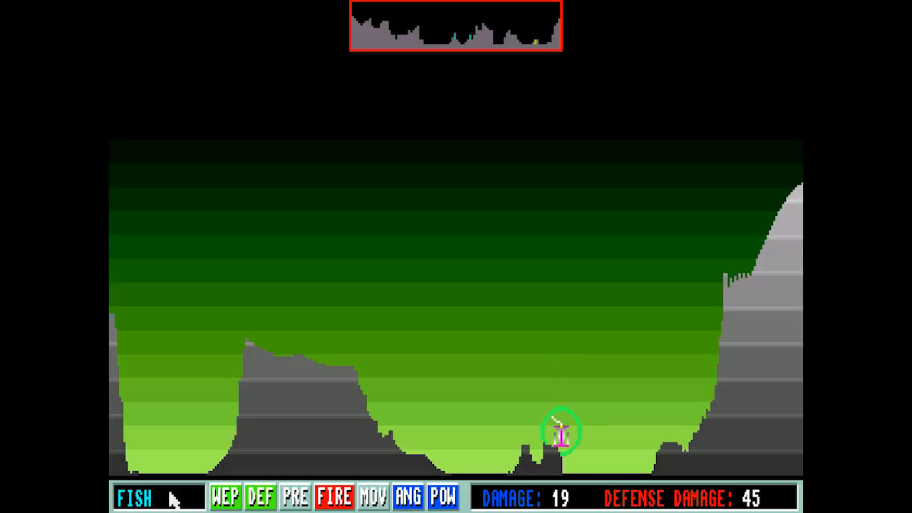
Step: Pick Big Shell from Fish's weapon shop with $552 available
click(226, 496)
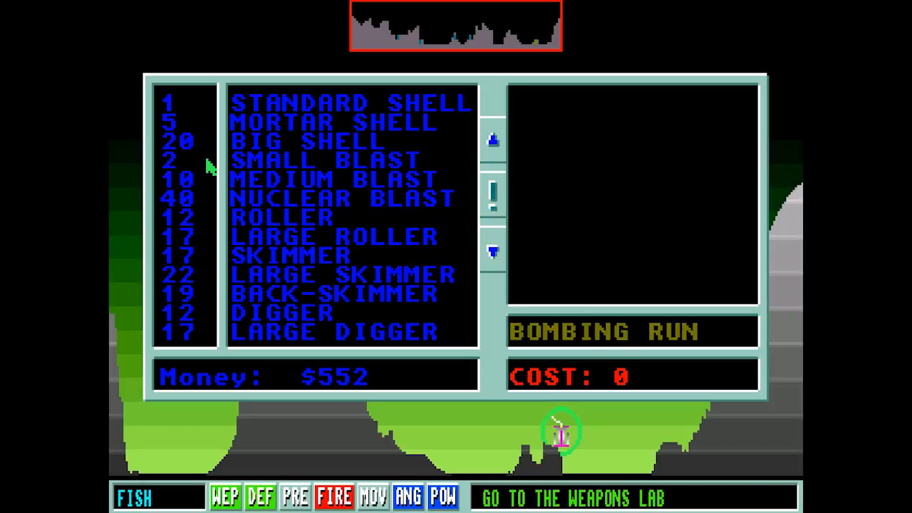
mouse_move(240, 171)
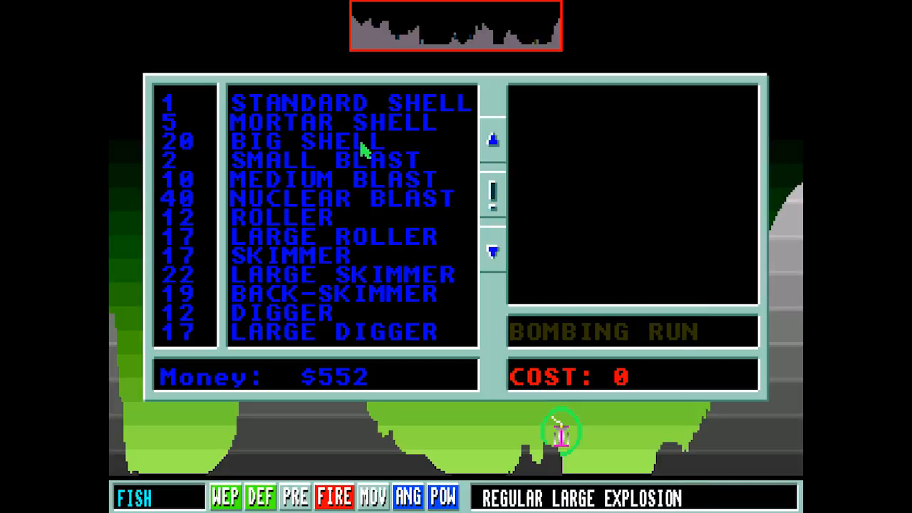
click(305, 141)
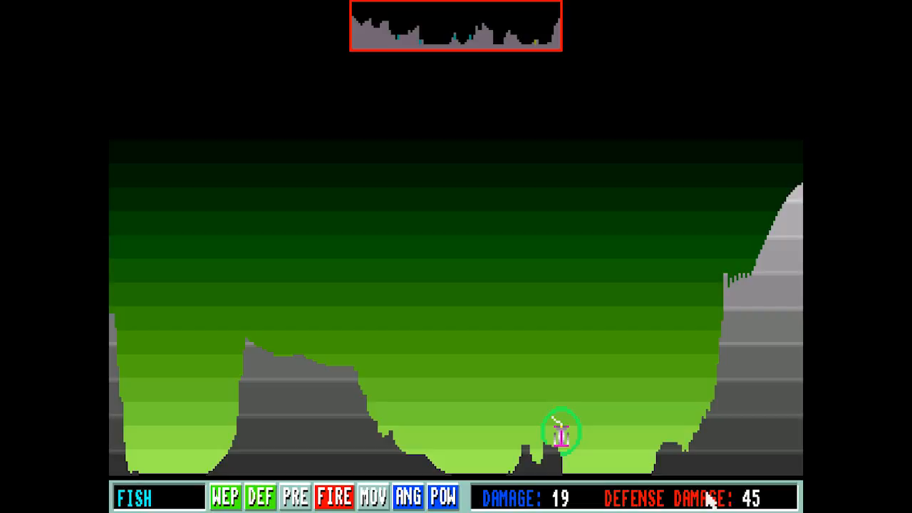
Step: Launch Fish's Big Shell, letting the red blasts play out until Ramin takes the turn
click(333, 496)
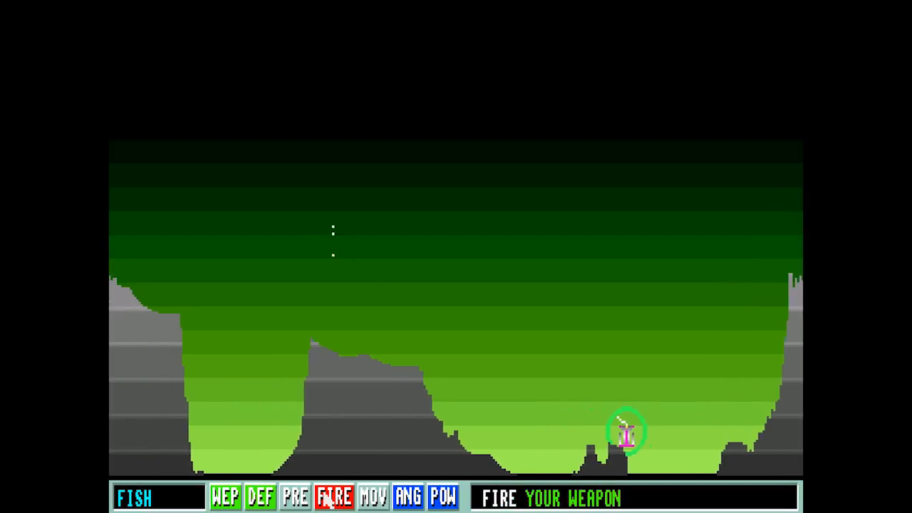
click(335, 497)
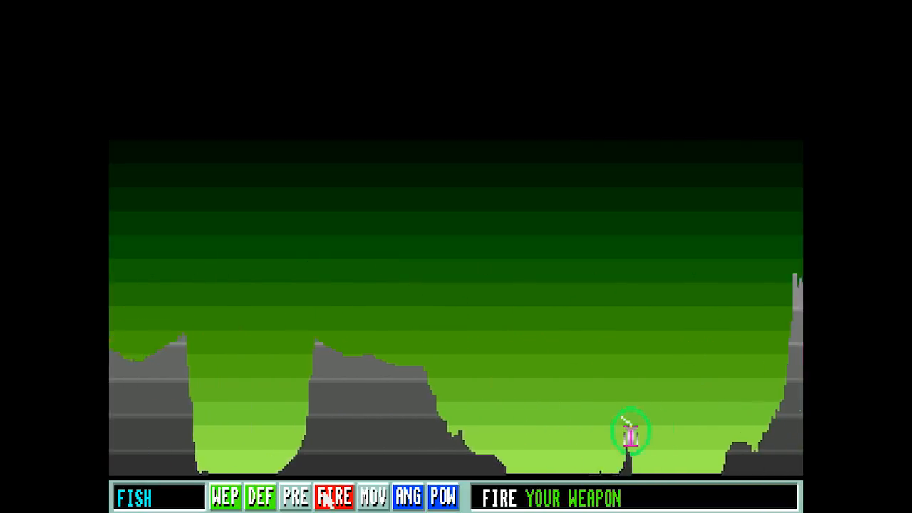
click(335, 498)
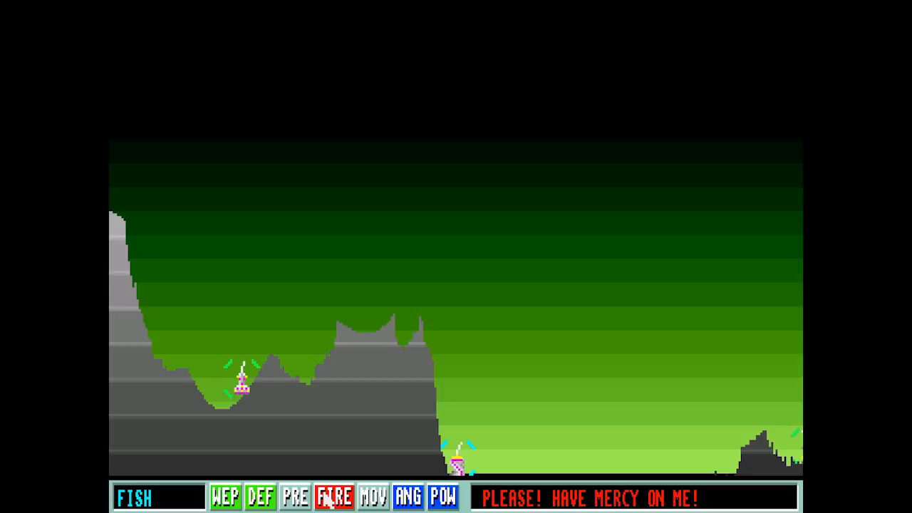
click(334, 496)
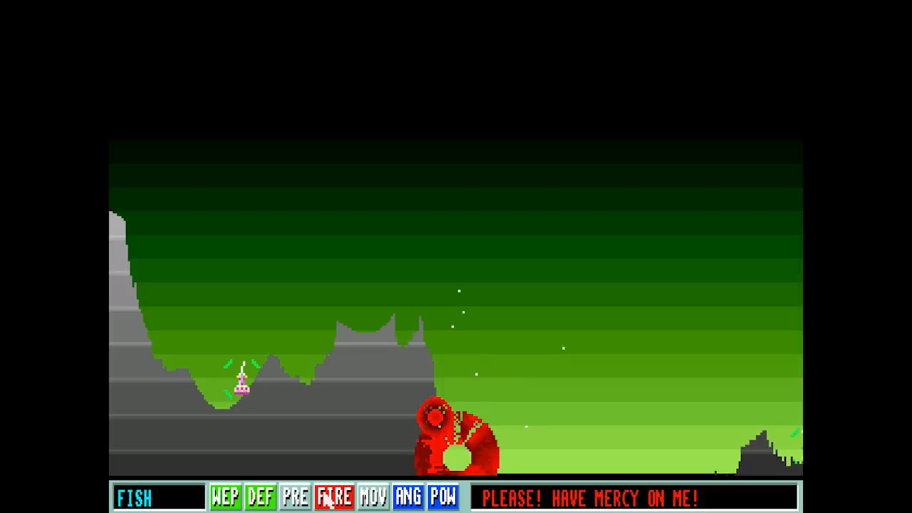
click(335, 495)
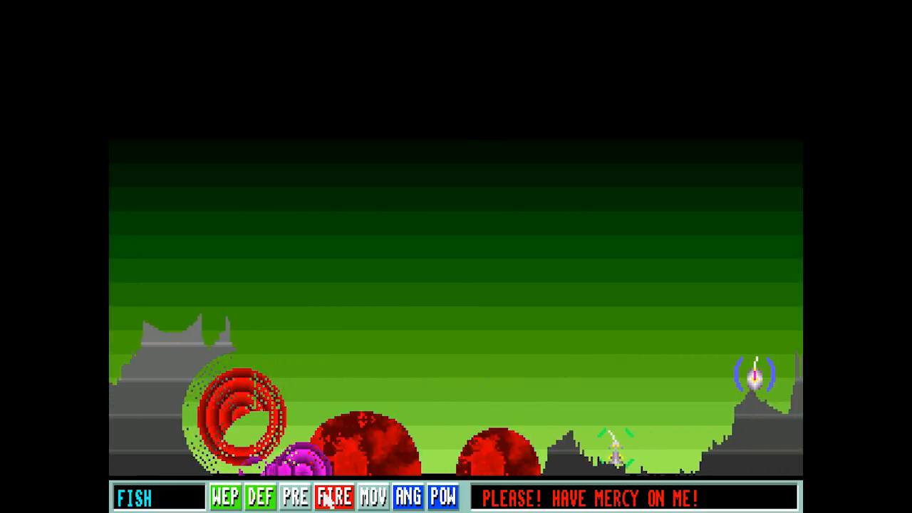
click(333, 495)
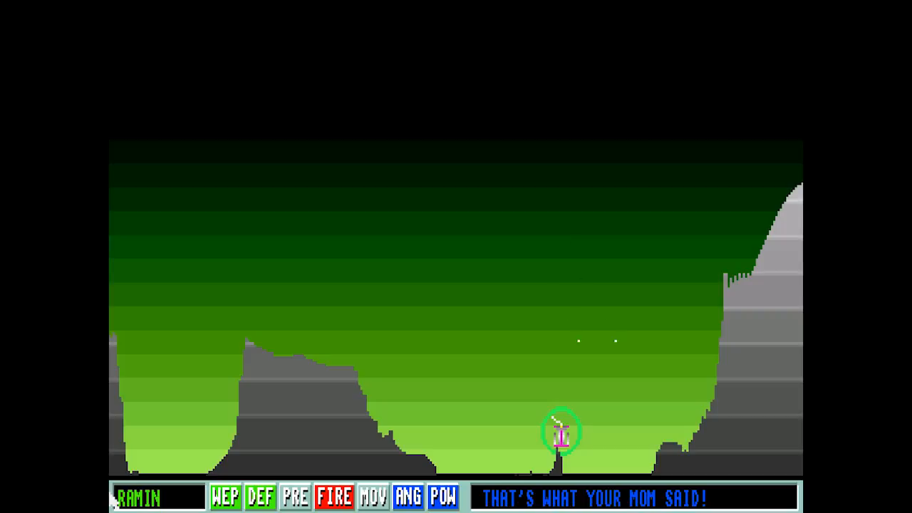
Step: Let Ramin's and Agnus's shots play out until Fish's turn returns
click(334, 496)
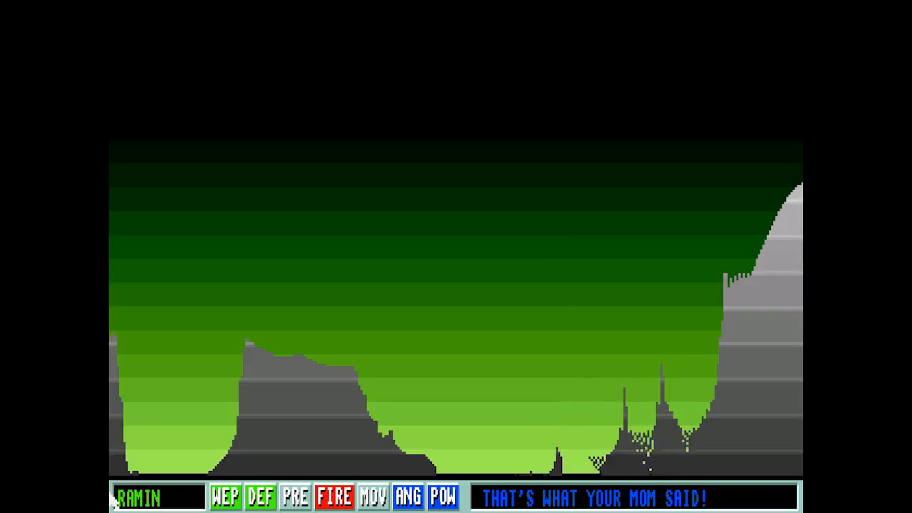
click(333, 495)
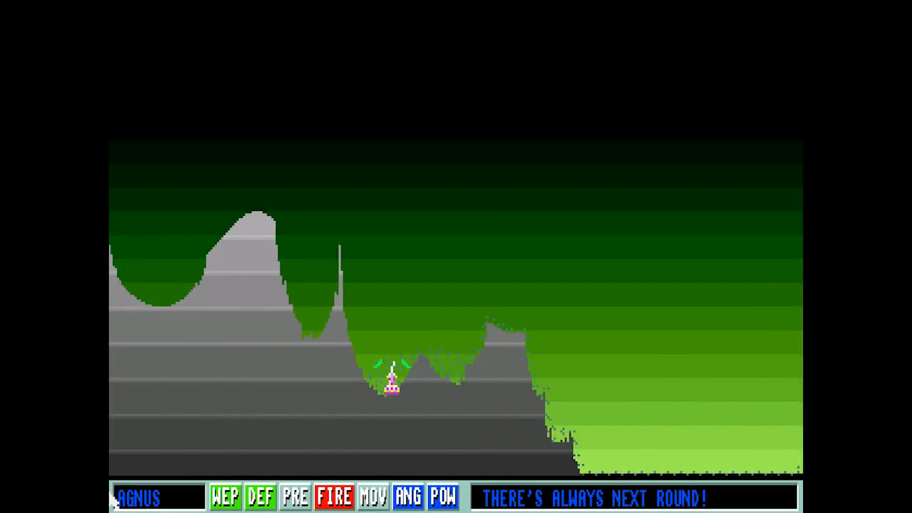
click(333, 495)
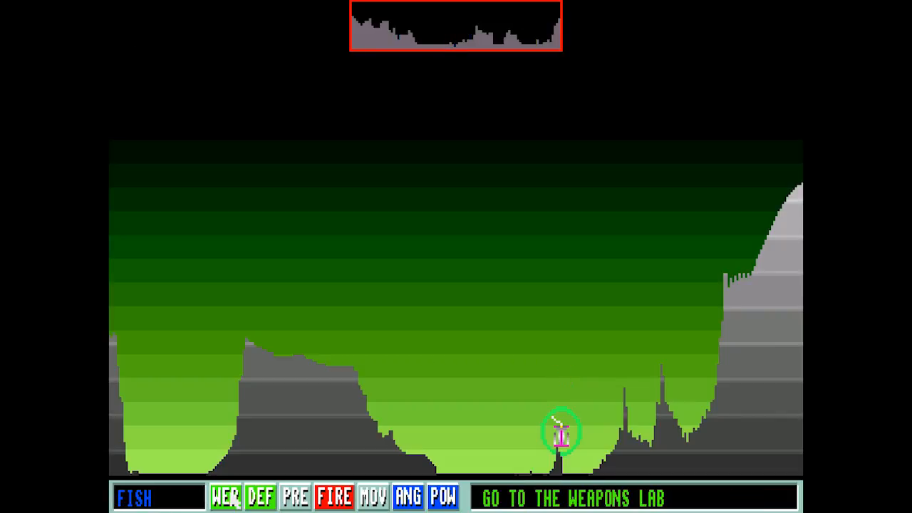
Step: Raise Fish's firing power from 430 to 451
click(442, 496)
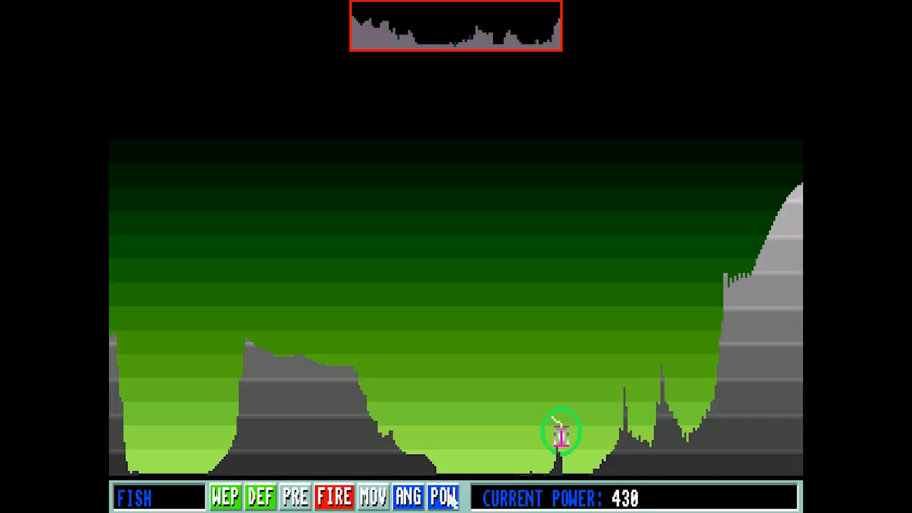
click(407, 497)
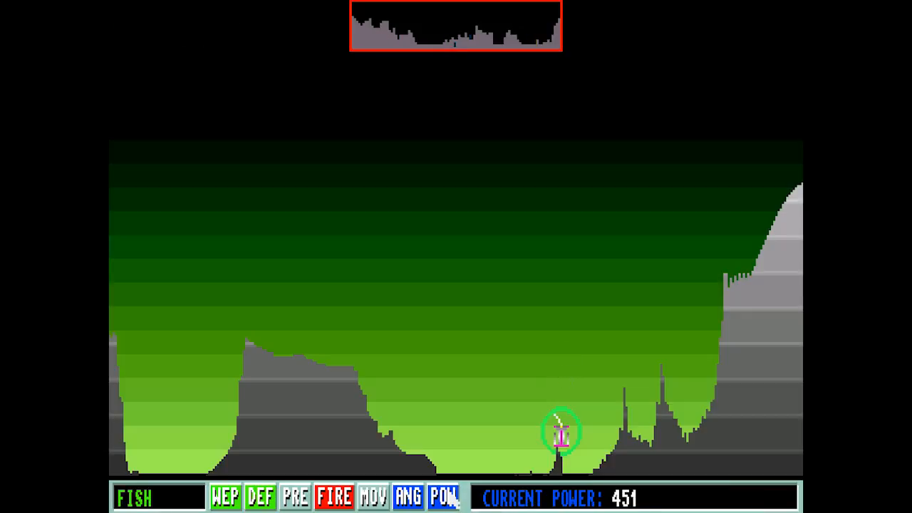
Step: Fire Fish's shot, wait out Ramin's turn, and view the weapon shop with 195 money
click(226, 495)
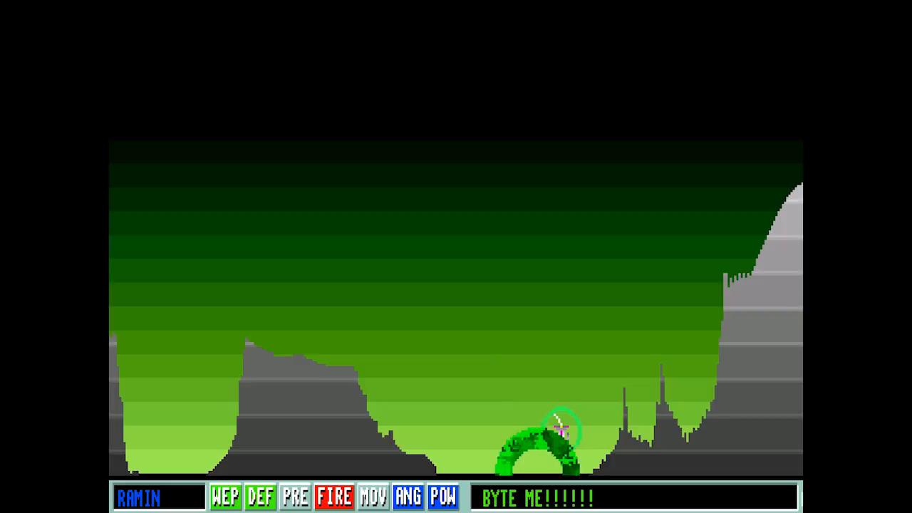
click(333, 496)
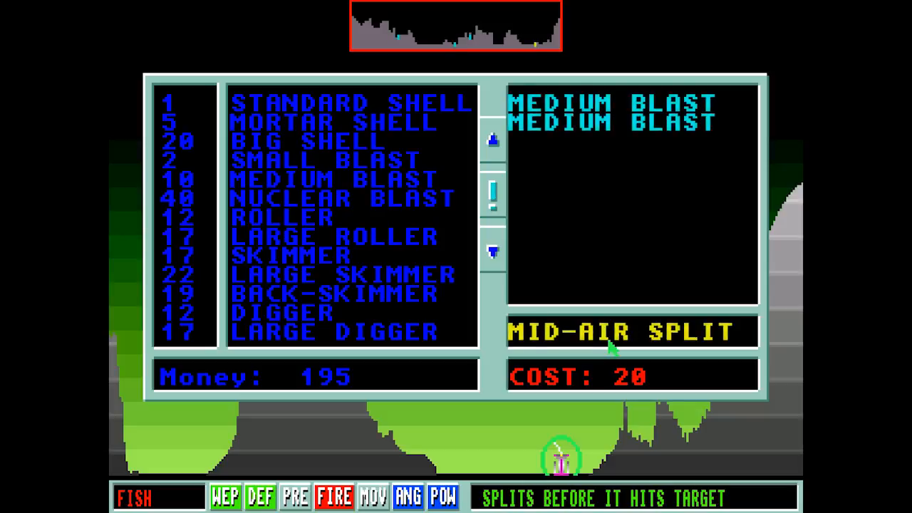
Step: Leave the weapon shop, fire Fish's shot in yellow blasts, and wait out Ramin's turn
click(493, 188)
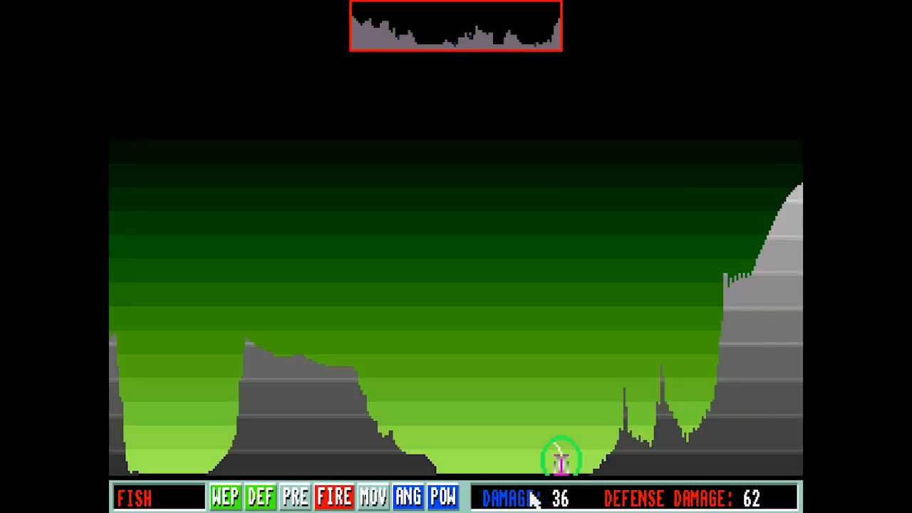
click(333, 496)
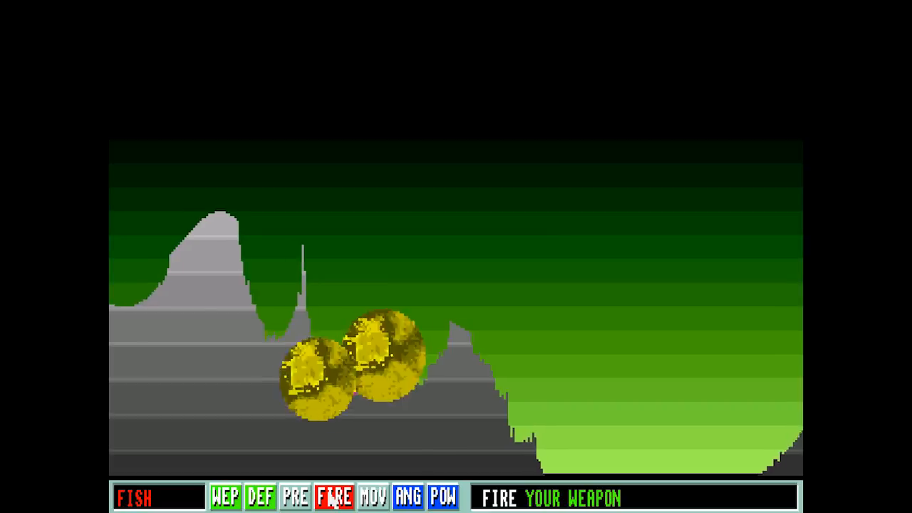
click(334, 496)
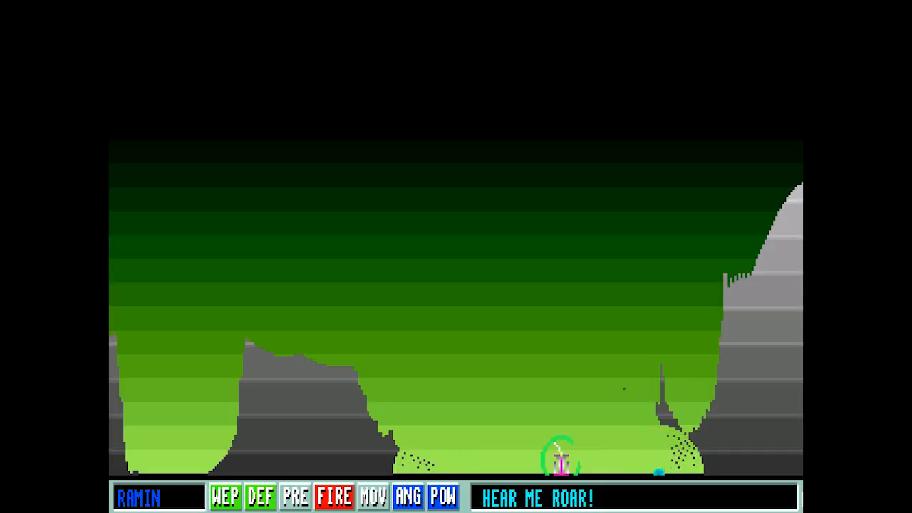
click(333, 498)
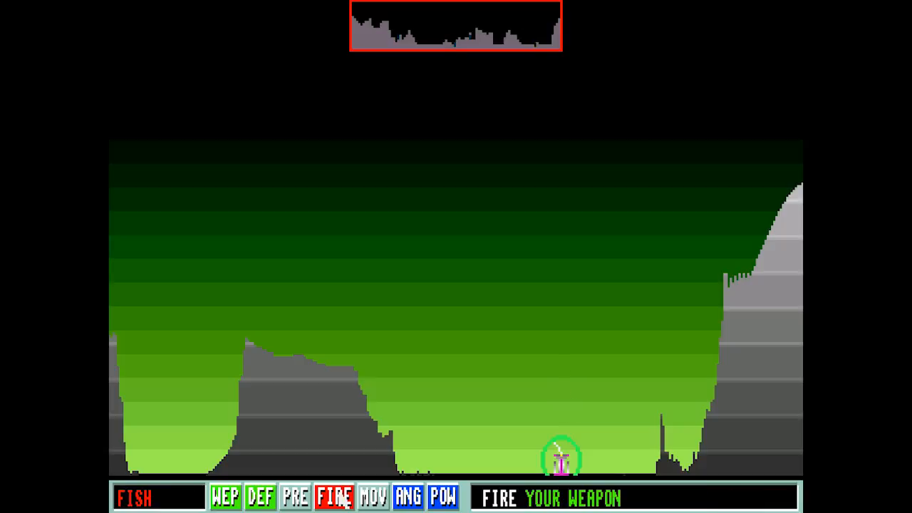
Step: Choose a weapon with $150 left and fire, passing the turn to Arlene
click(226, 497)
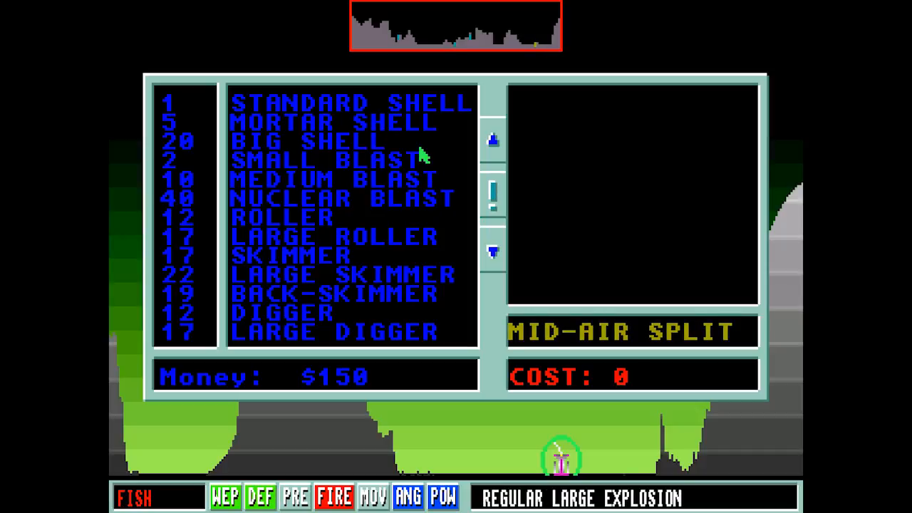
click(335, 178)
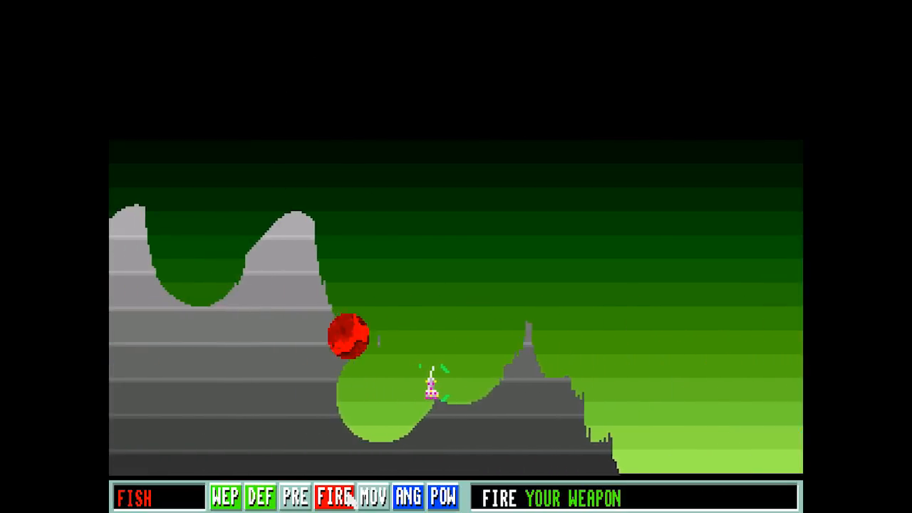
click(334, 496)
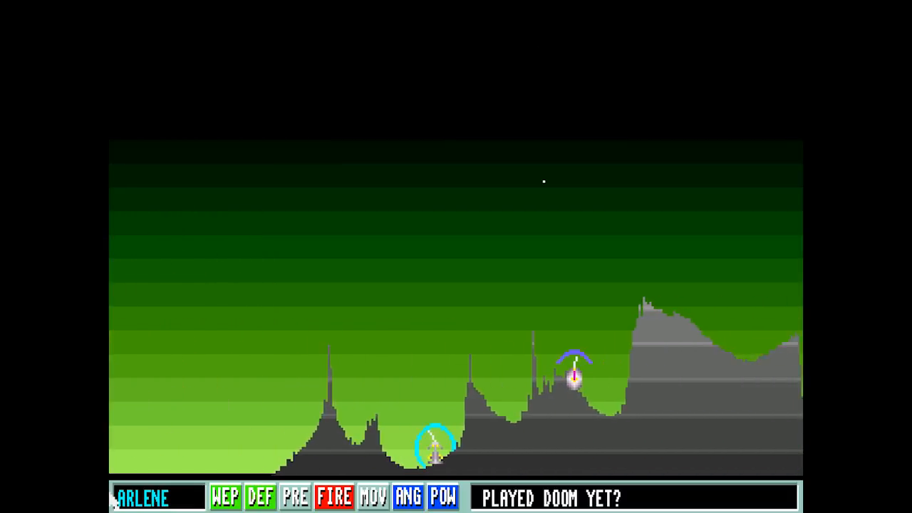
Step: Wait through Arlene's and Ramin's turns until Fish's turn comes back
click(333, 496)
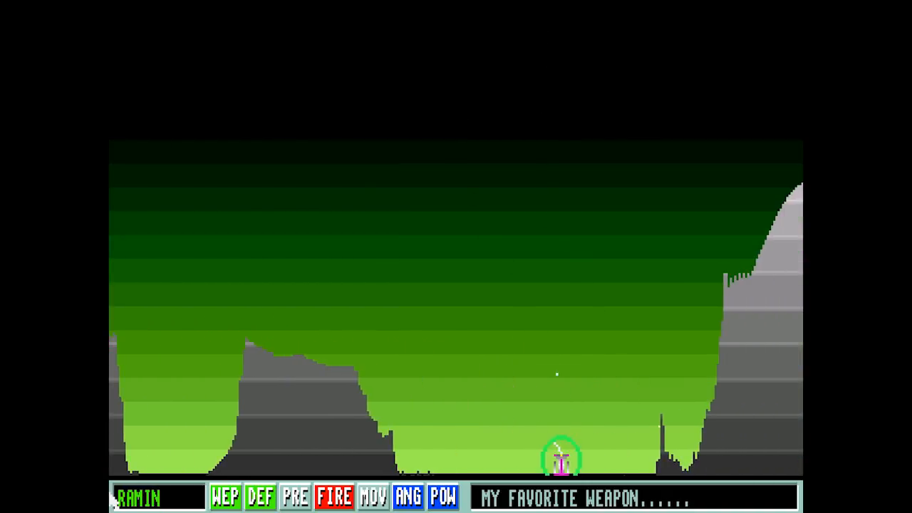
click(333, 496)
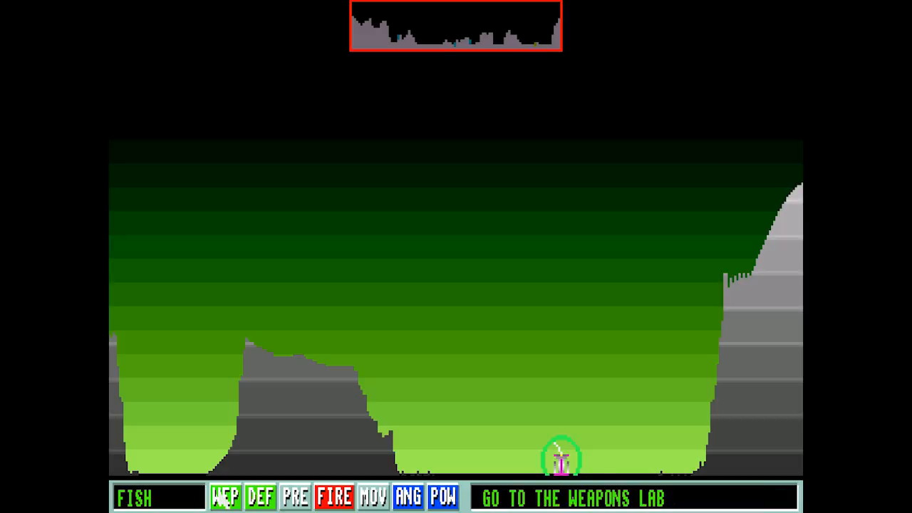
Step: Launch Fish's shot from the low valley at a 49-degree firing angle
click(223, 496)
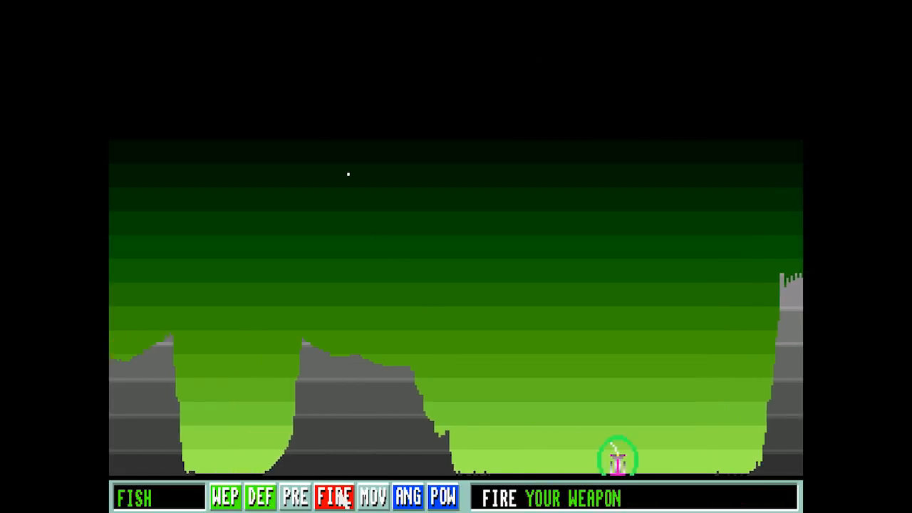
click(333, 495)
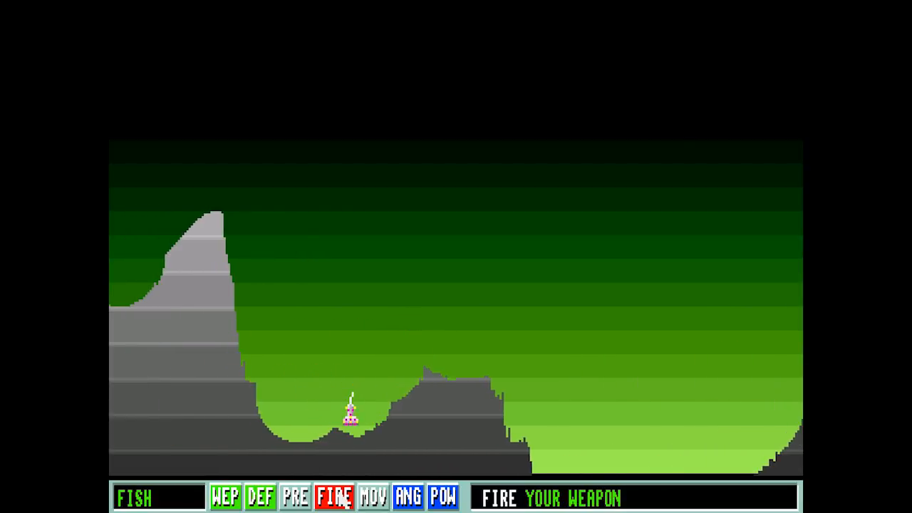
click(334, 496)
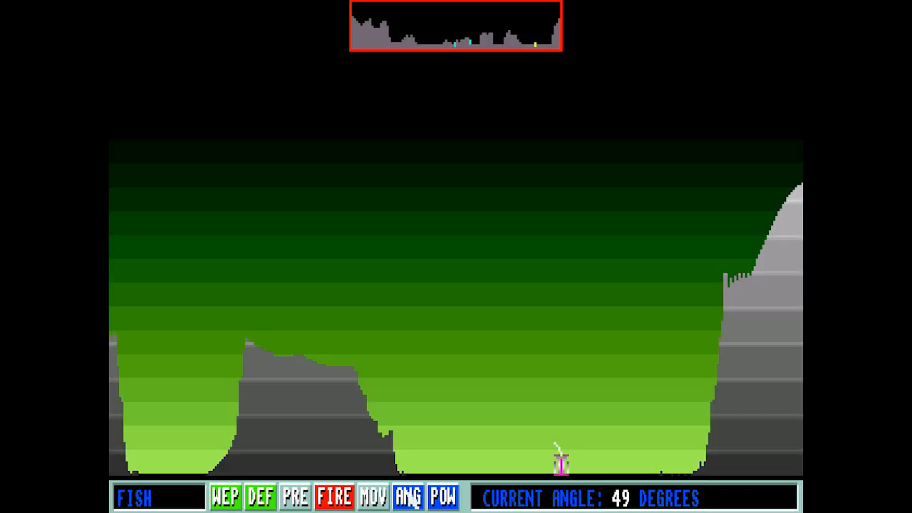
click(407, 496)
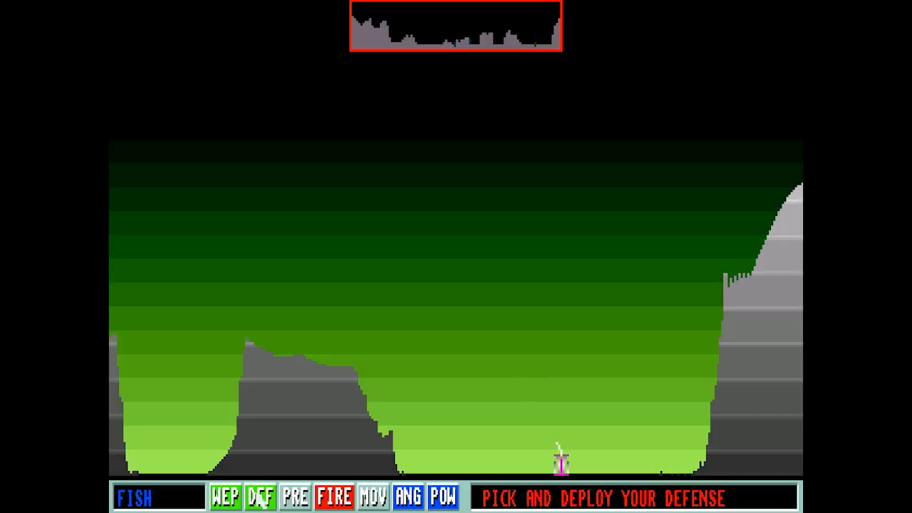
click(224, 496)
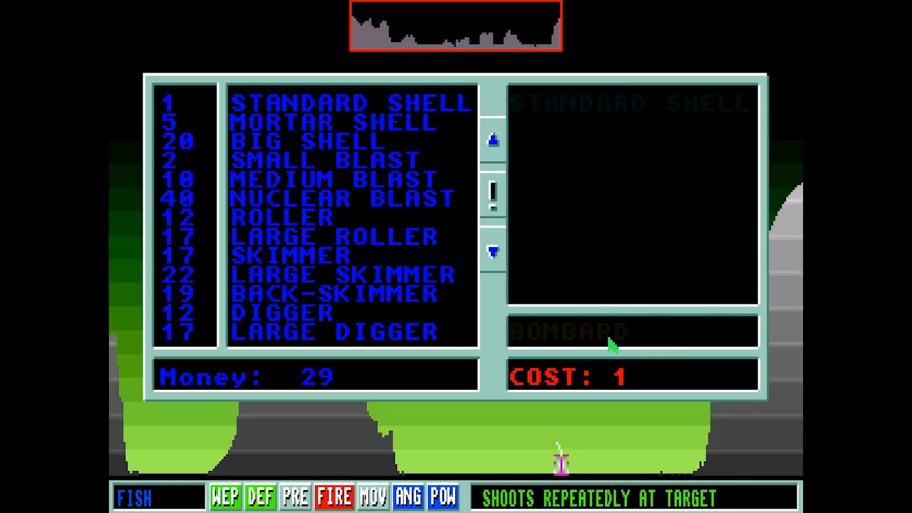
click(293, 496)
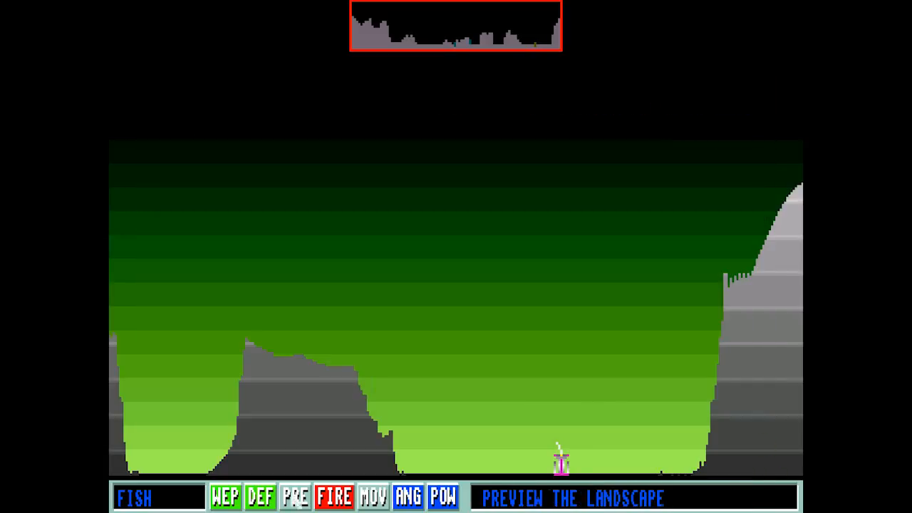
click(334, 497)
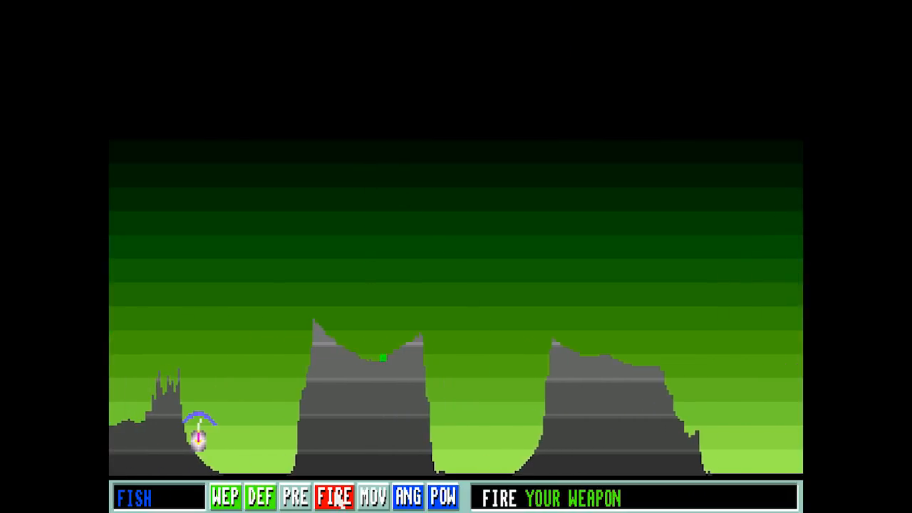
Step: Bring up the defensive items for sale with $29 available for Fish
click(335, 496)
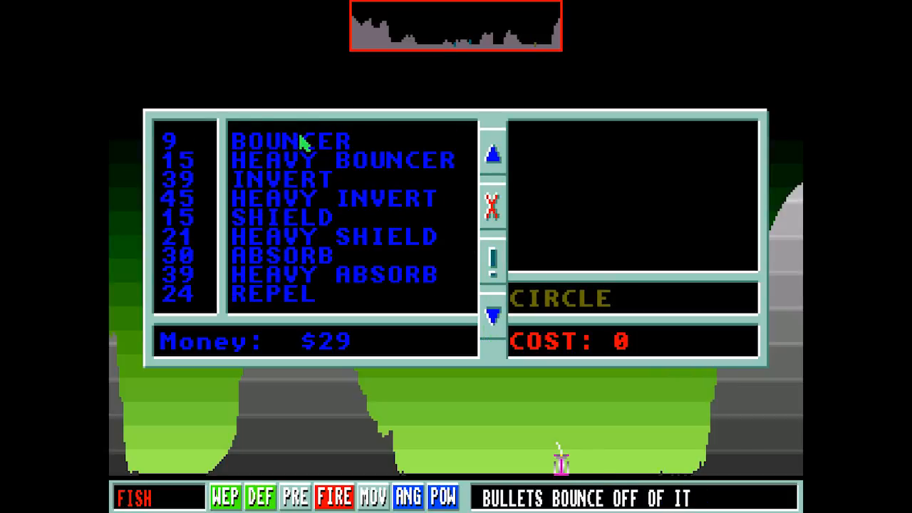
Step: Close the defense list, check shot power, and buy weapons bringing Fish down to $20
click(292, 140)
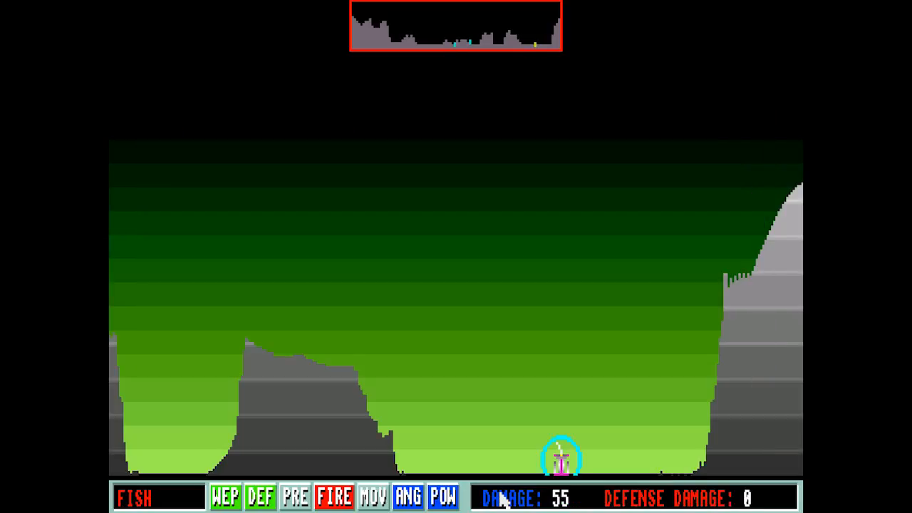
click(441, 497)
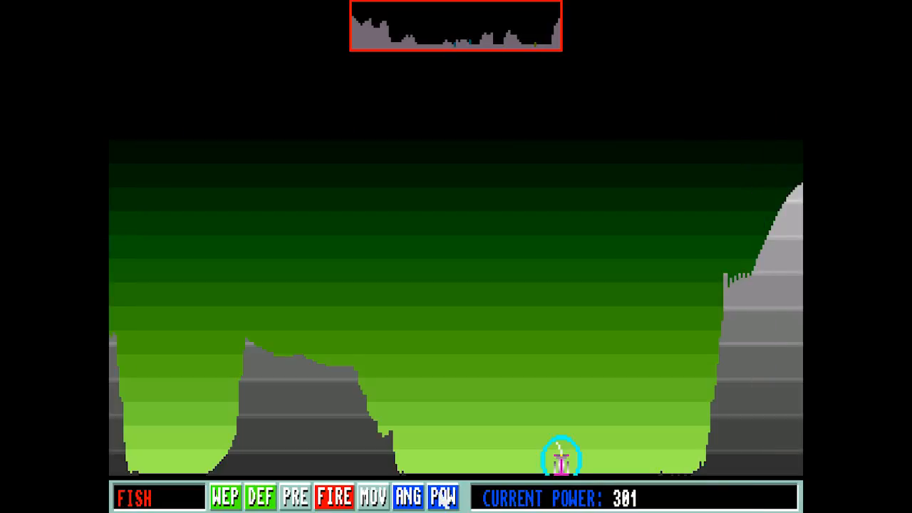
click(441, 497)
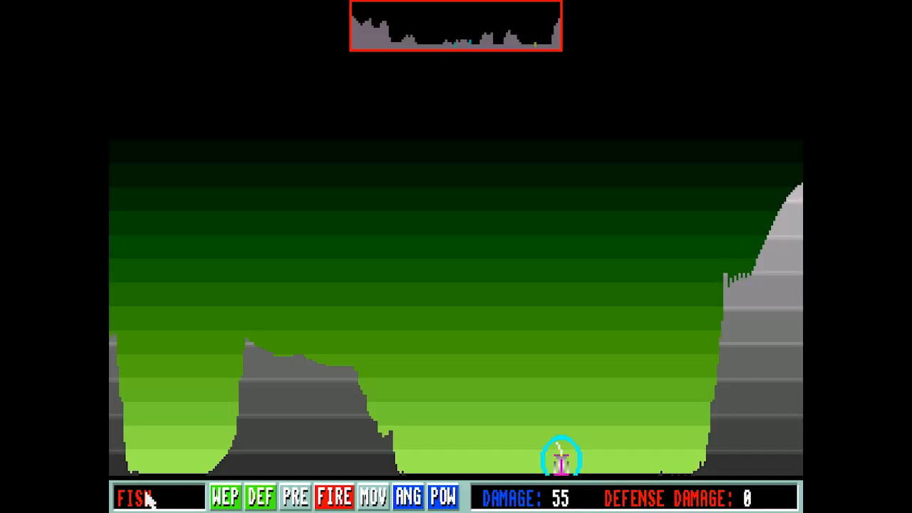
click(225, 496)
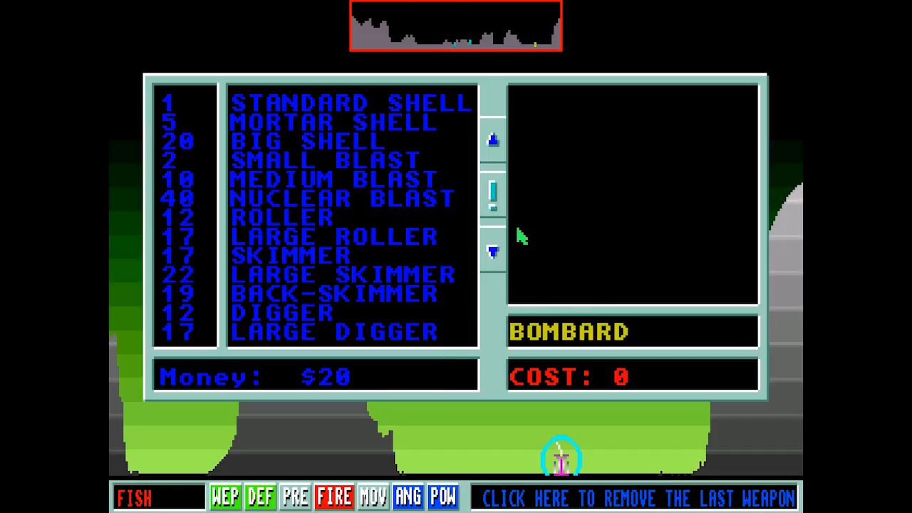
click(493, 251)
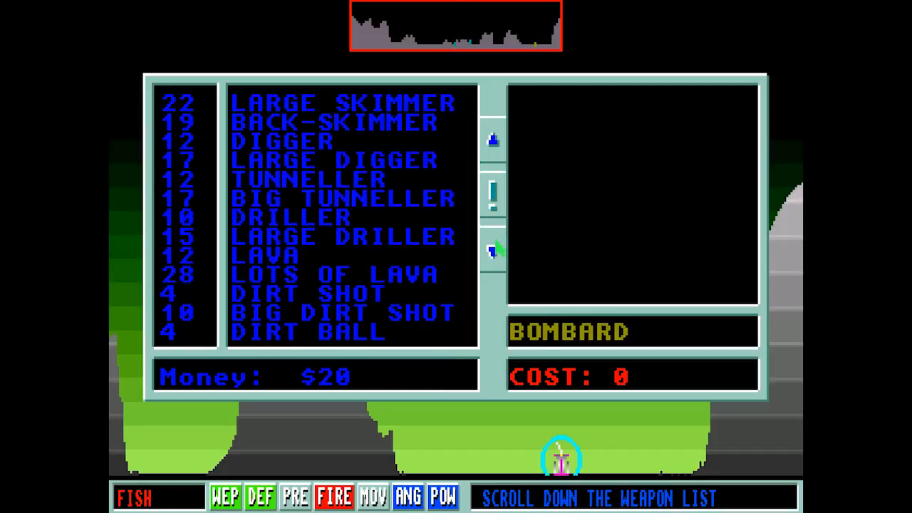
click(493, 251)
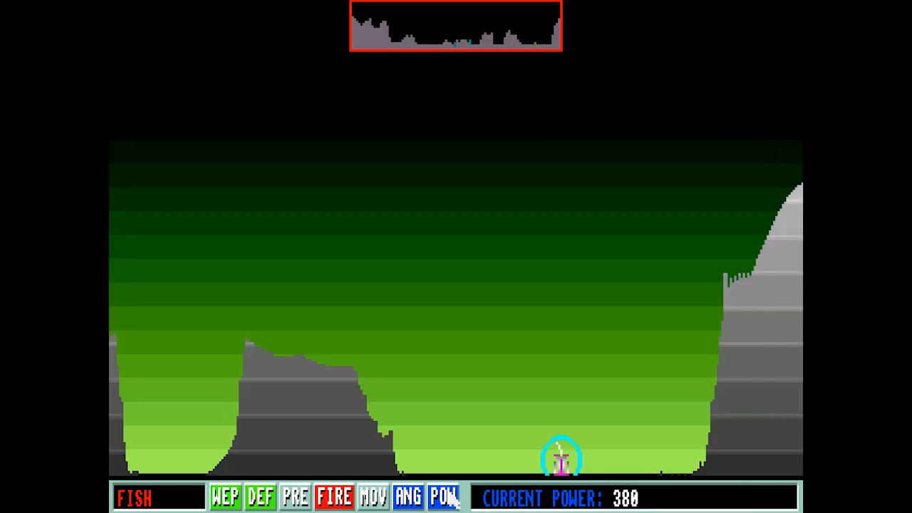
Step: Raise Fish's shot power to 399 and fire the shell
click(444, 497)
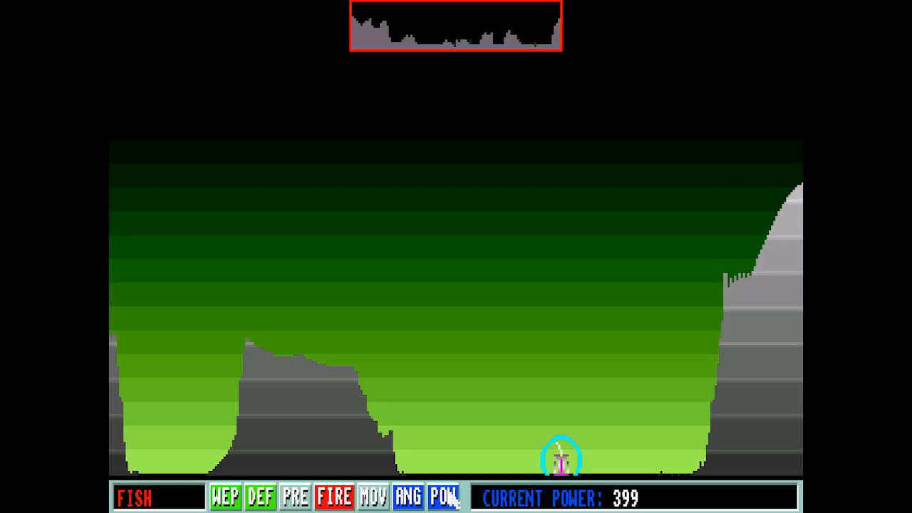
click(334, 496)
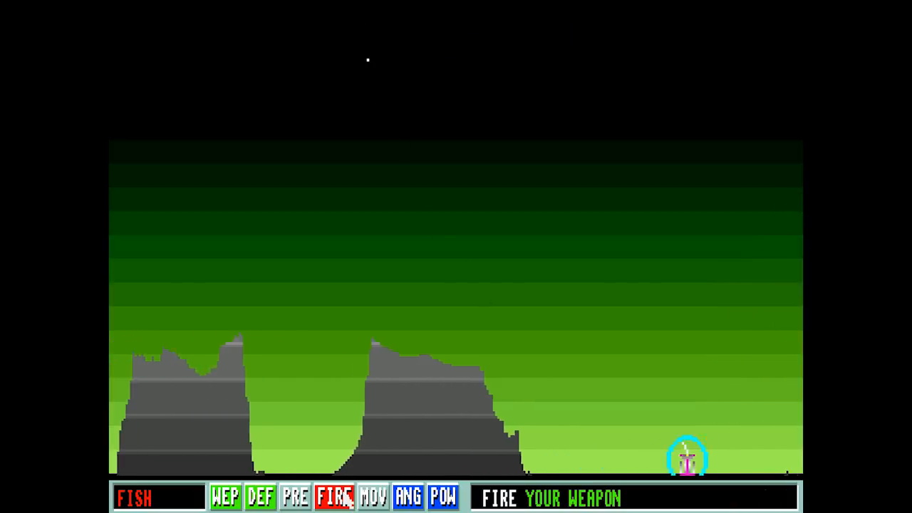
Step: Let the volley of turns play out until Fish's weapon shop shows $11
click(334, 496)
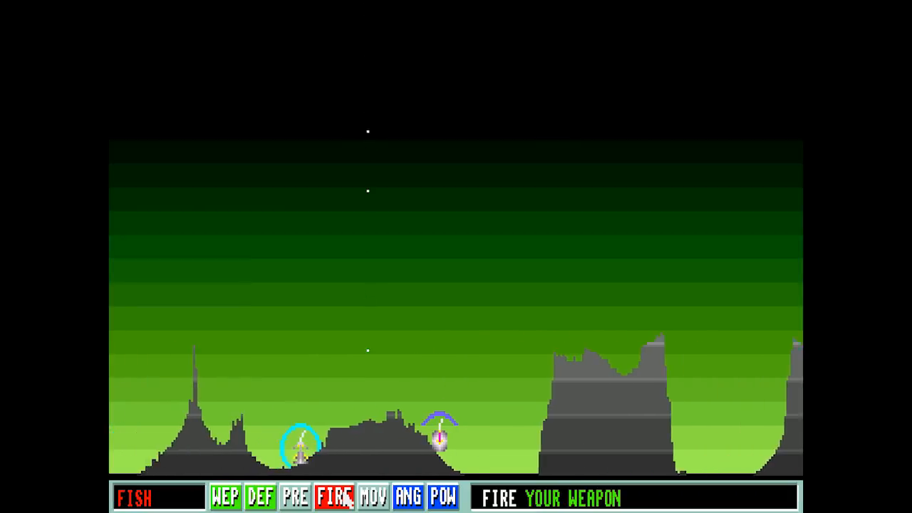
click(334, 496)
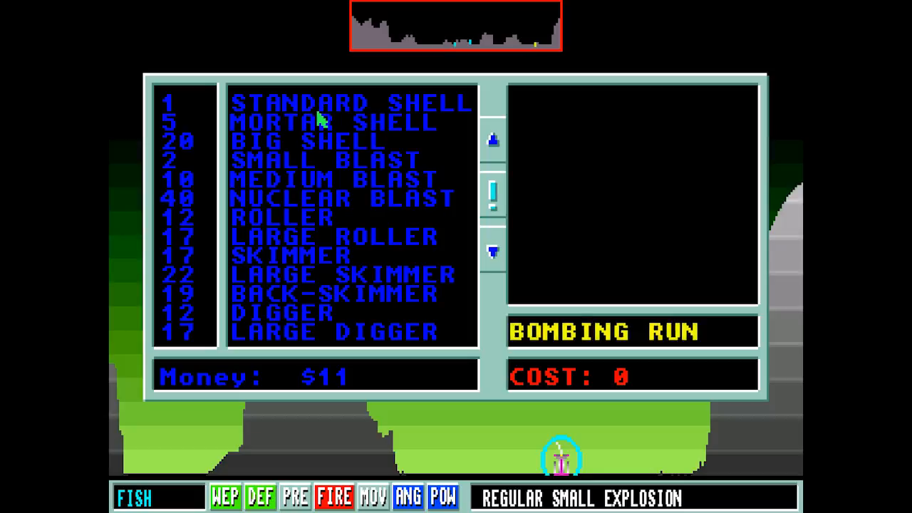
Step: Buy standard shells for Fish's next shot, leaving $8
click(349, 103)
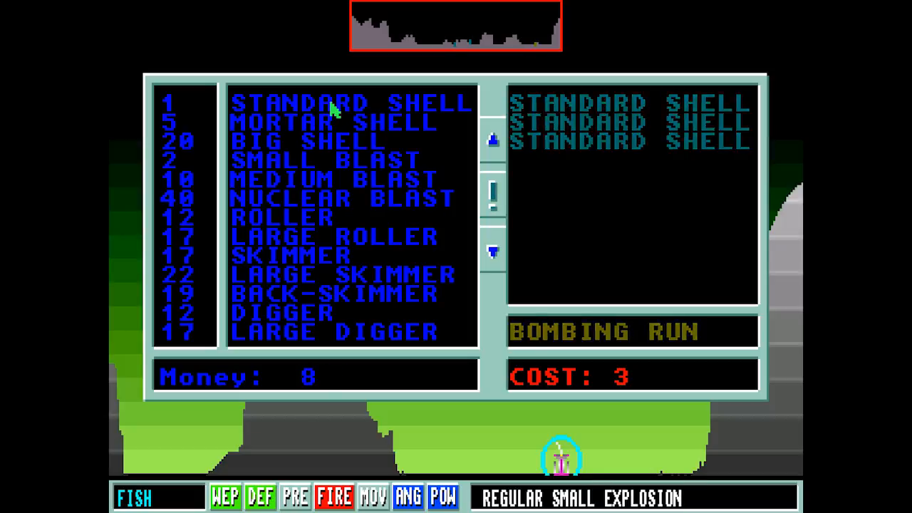
click(492, 139)
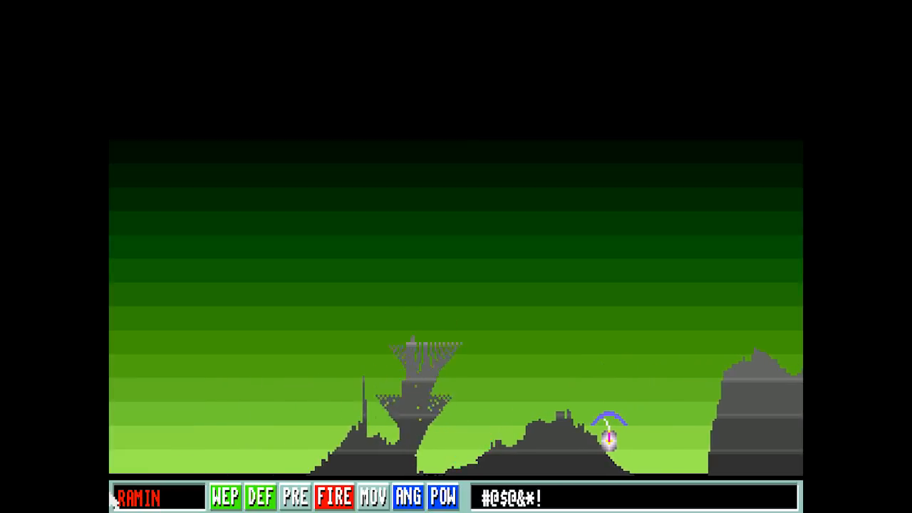
Step: Fire Fish's shot and let play advance to Ramin beside the rock tower
click(334, 496)
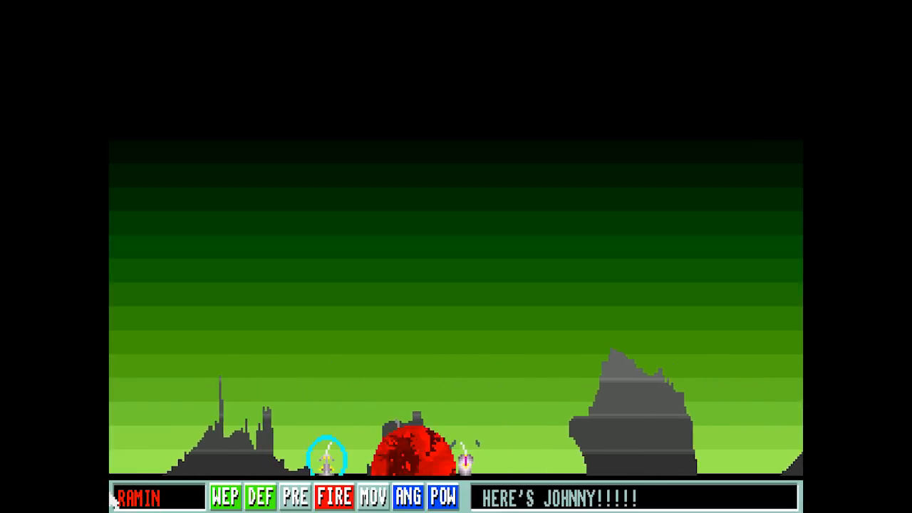
Step: Fire Ramin's weapon, then Agnus's shot landing near the other robot
click(333, 496)
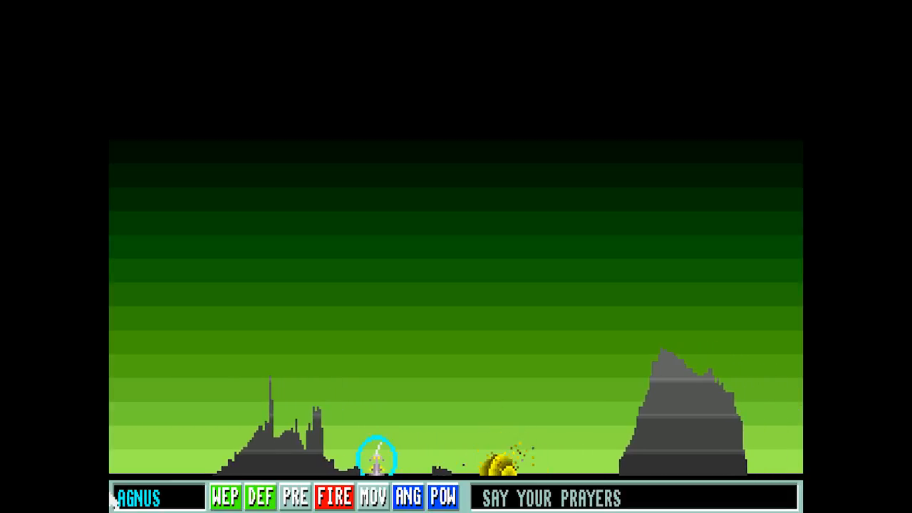
click(334, 496)
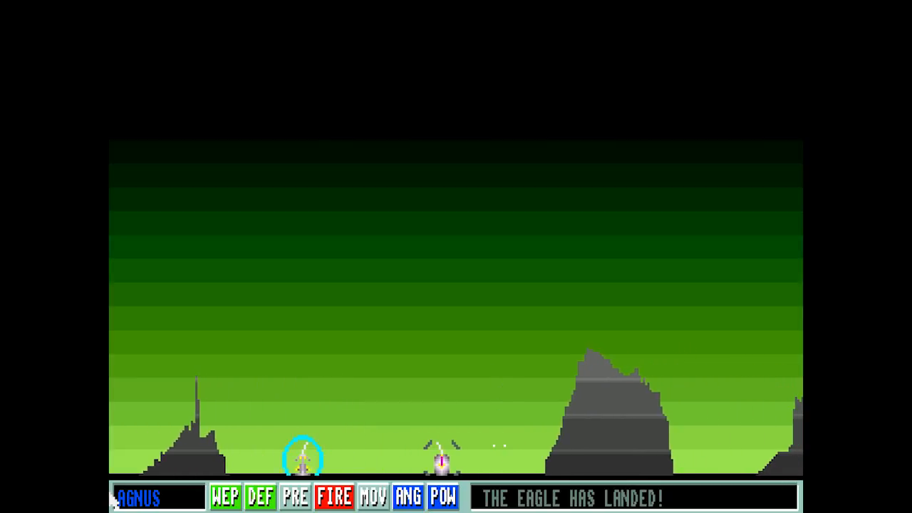
Step: Fire Agnus's shots at the robot near the centre, dealing 75 damage
click(333, 495)
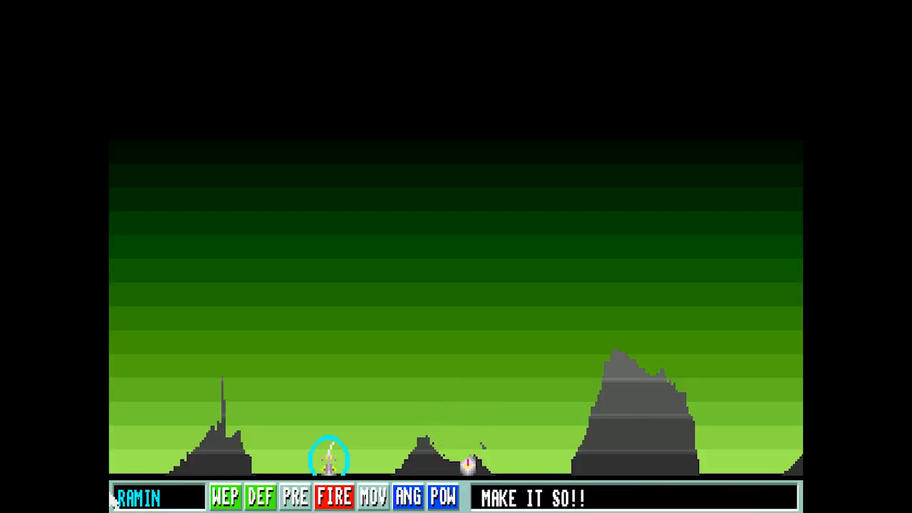
click(333, 495)
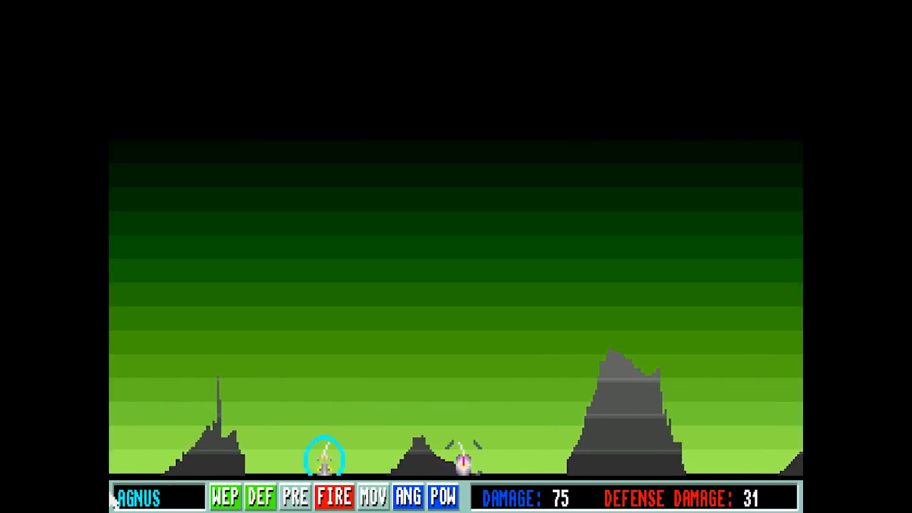
click(334, 496)
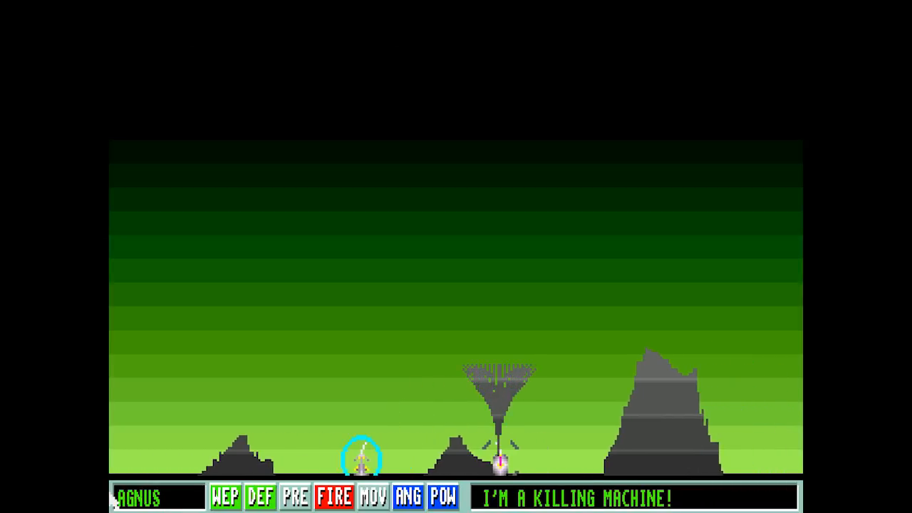
click(334, 496)
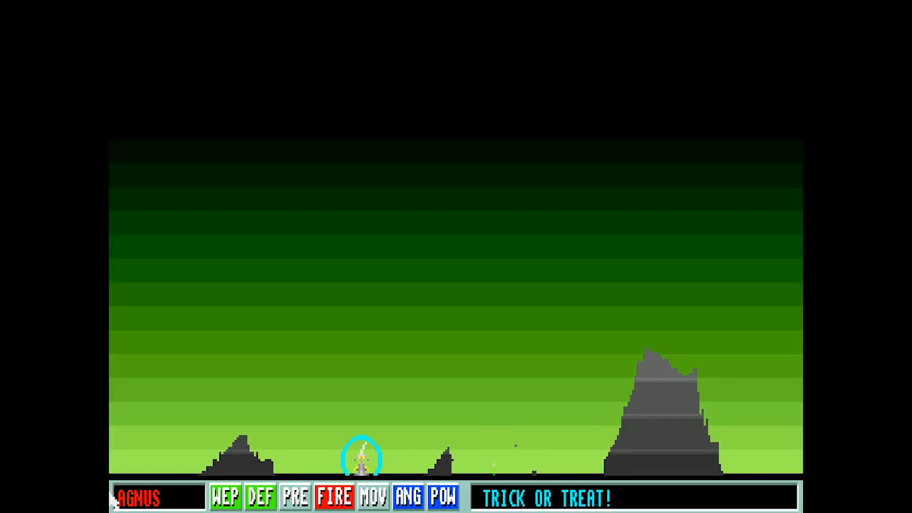
Step: Fire again at Ramin for 82 damage and 38 defense damage
click(333, 495)
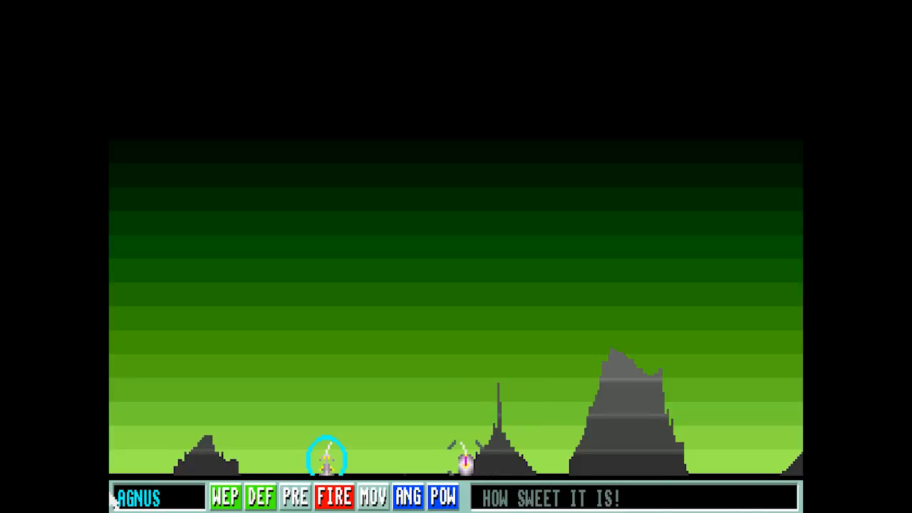
click(333, 497)
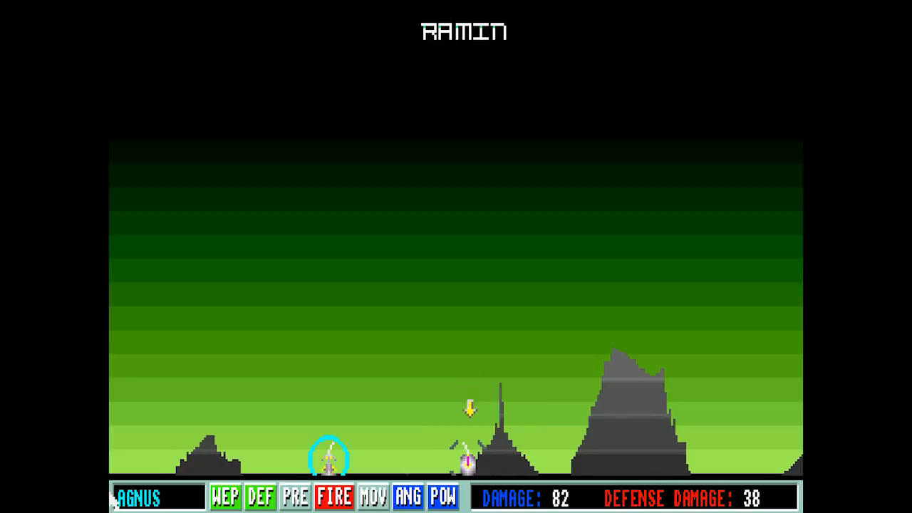